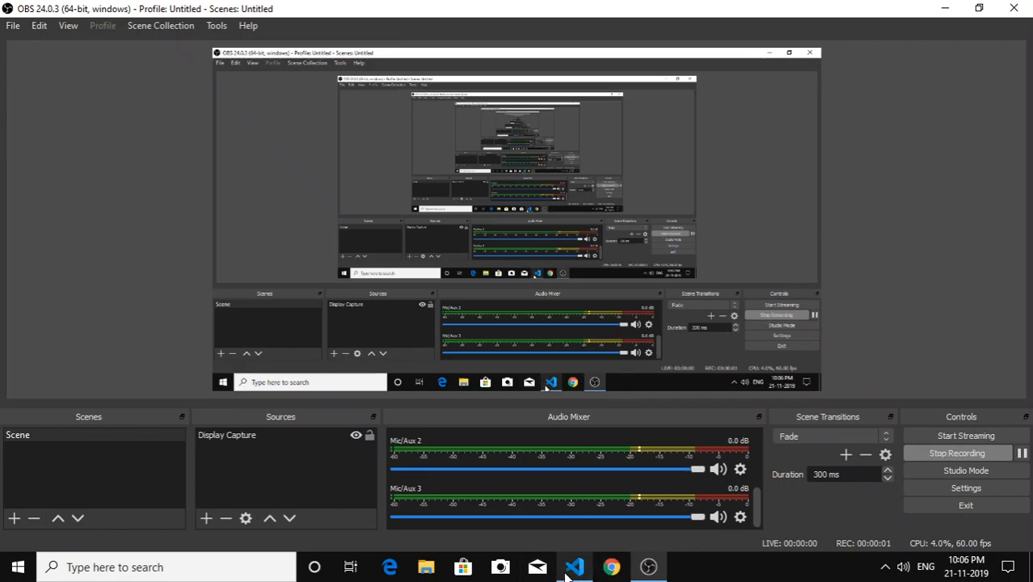
Step: Switch from OBS to Visual Studio Code, where the C folder is loaded
{"action": "left_click", "coordinate": [574, 565]}
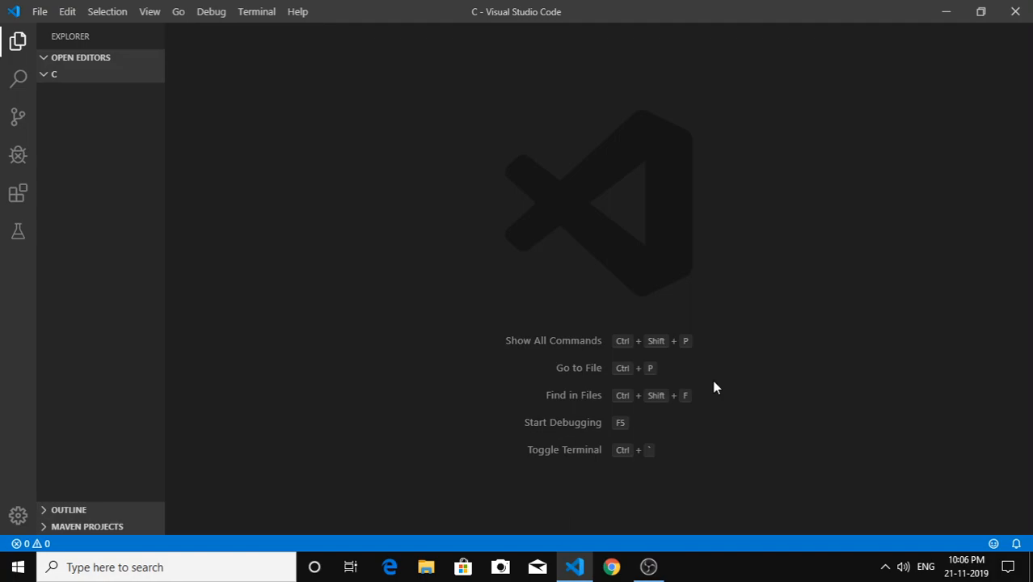
{"action": "mouse_move", "coordinate": [778, 325]}
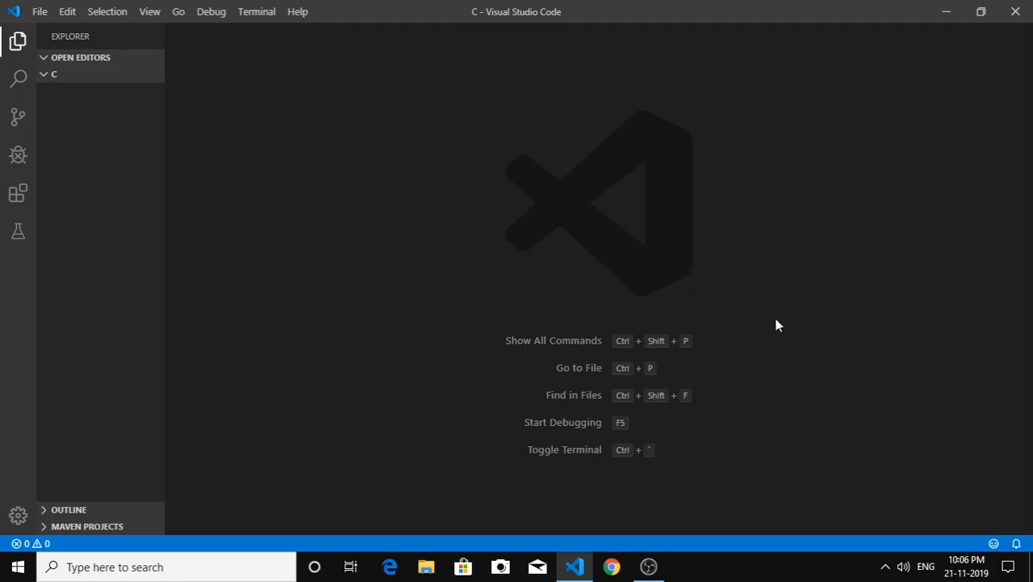
{"action": "mouse_move", "coordinate": [647, 296]}
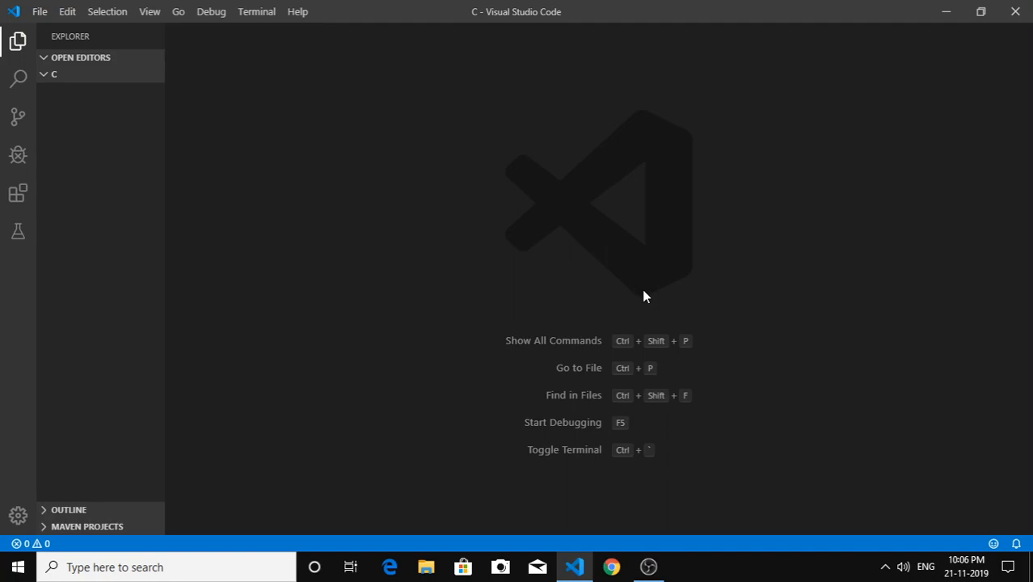
{"action": "mouse_move", "coordinate": [260, 186]}
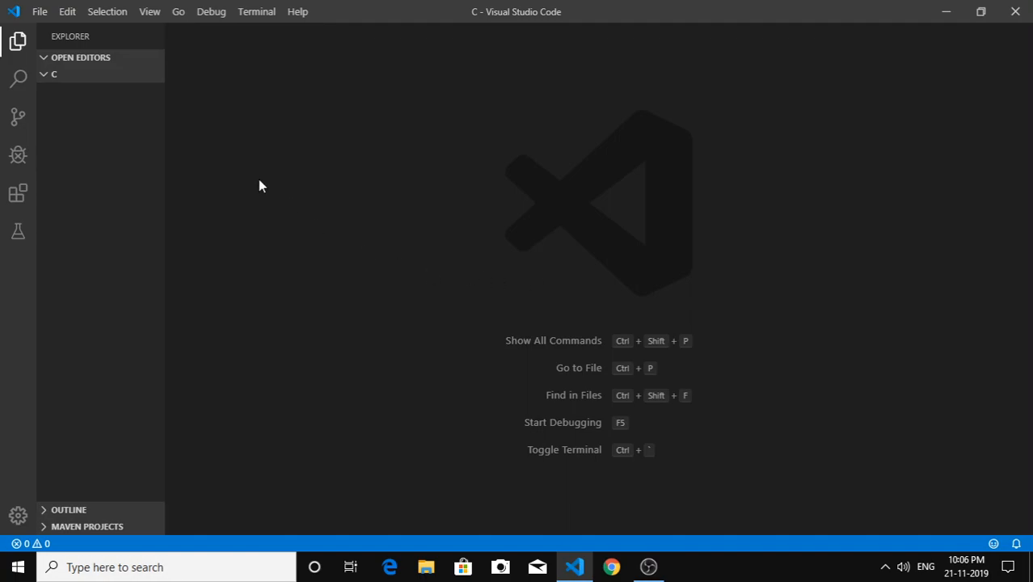
Step: Create and open intials.c in the C folder, typing then deleting a draft comment
{"action": "left_click", "coordinate": [90, 74]}
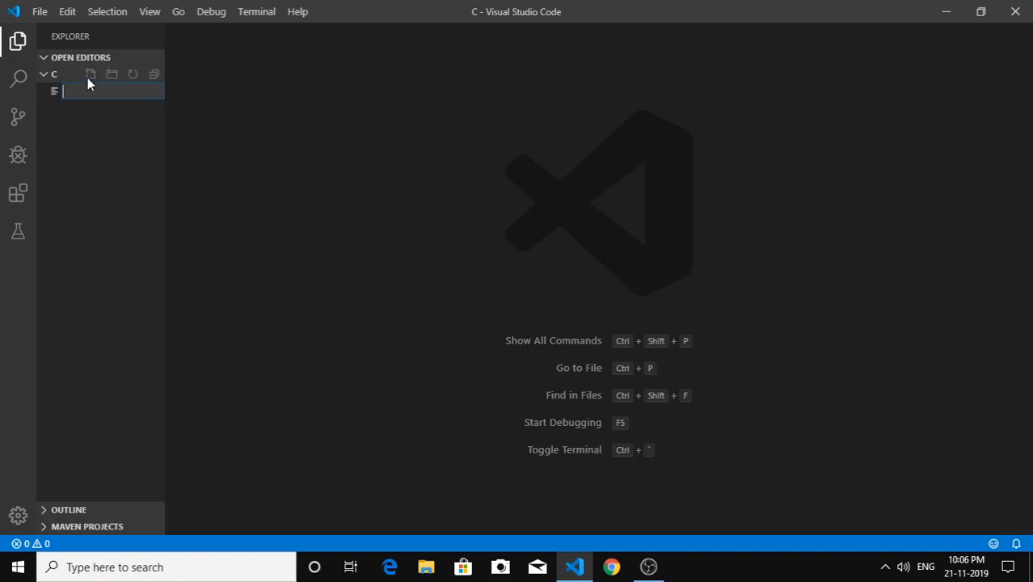
{"action": "type", "text": "inti"}
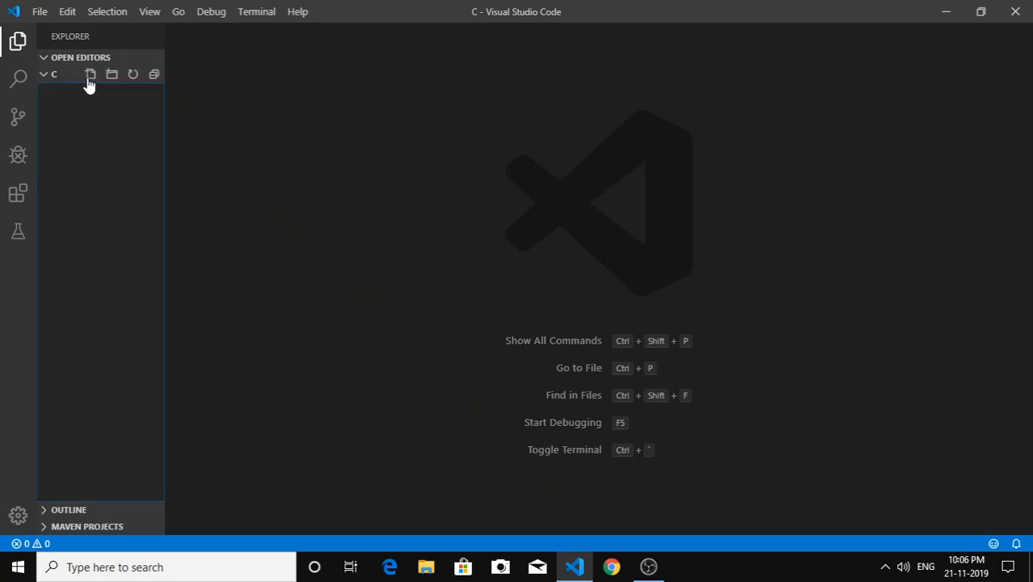
{"action": "left_click", "coordinate": [88, 72]}
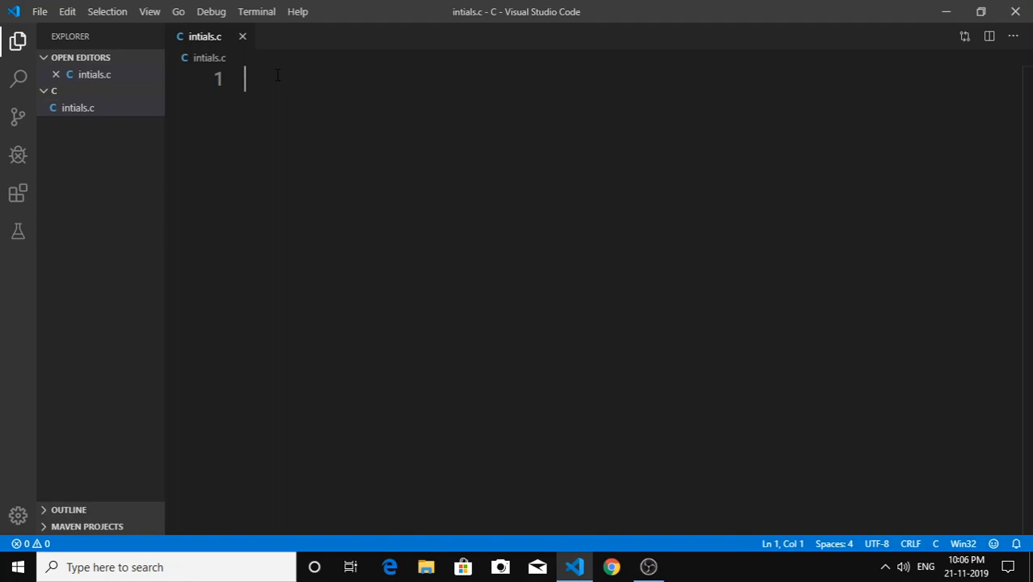
{"action": "type", "text": "// paul thomas an"}
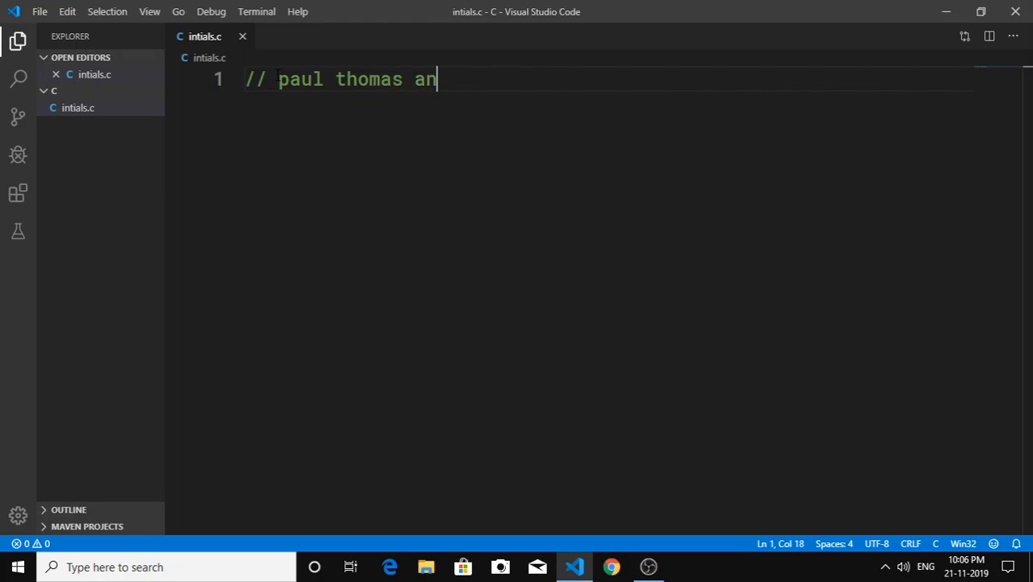
{"action": "type", "text": "derson"}
{"action": "type", "text": "//"}
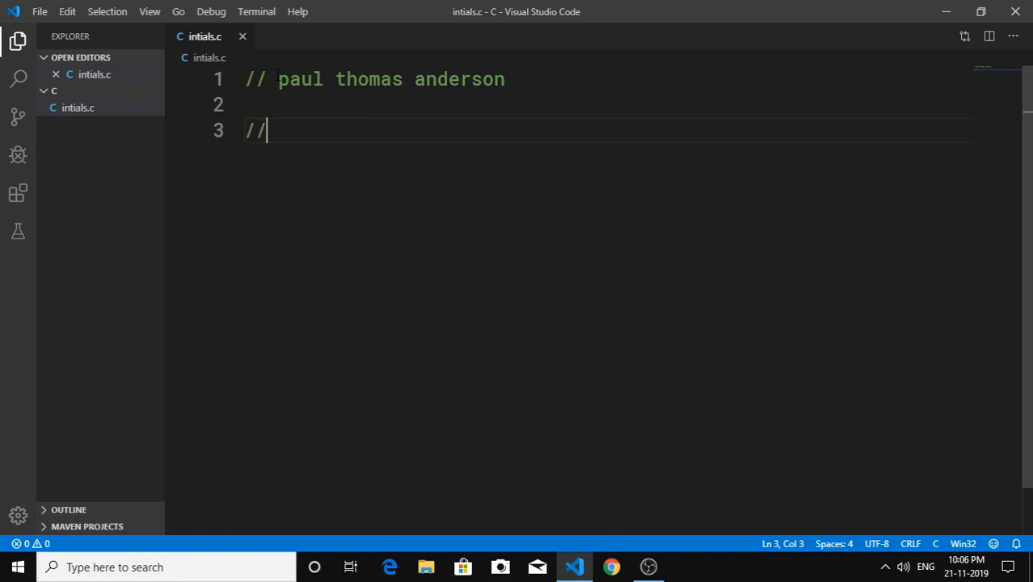
{"action": "type", "text": "P."}
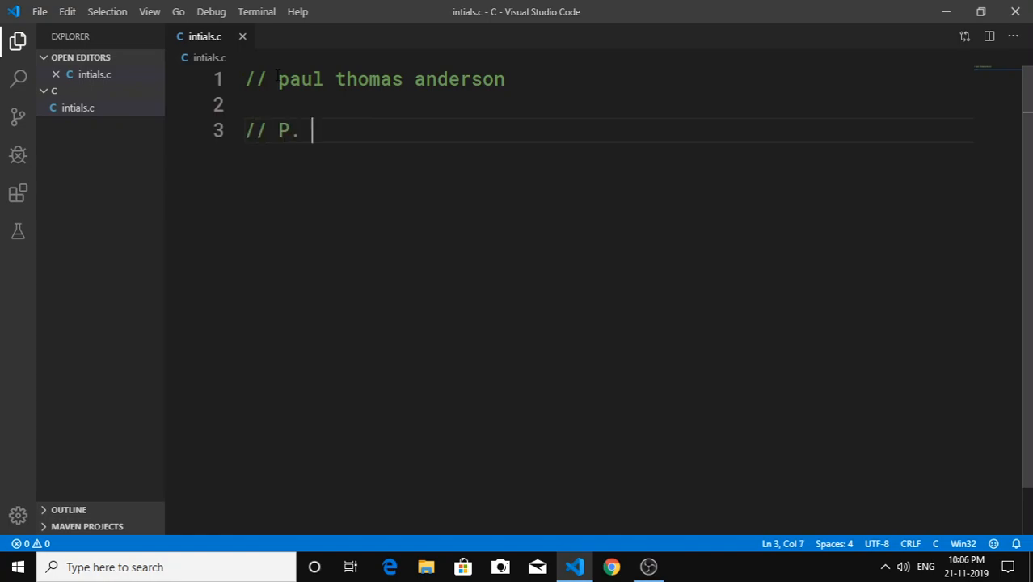
{"action": "type", "text": "T. An"}
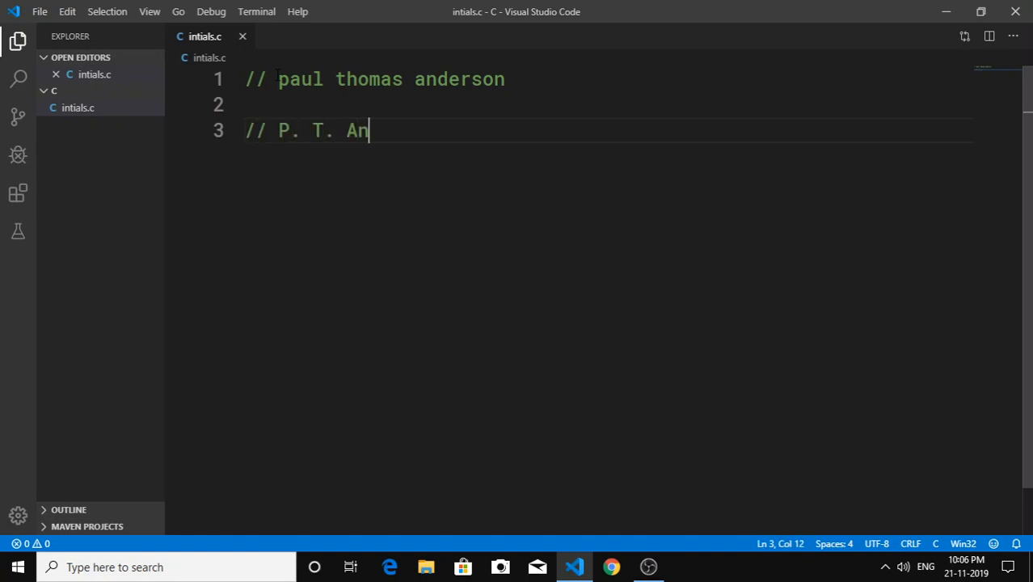
{"action": "type", "text": "derson"}
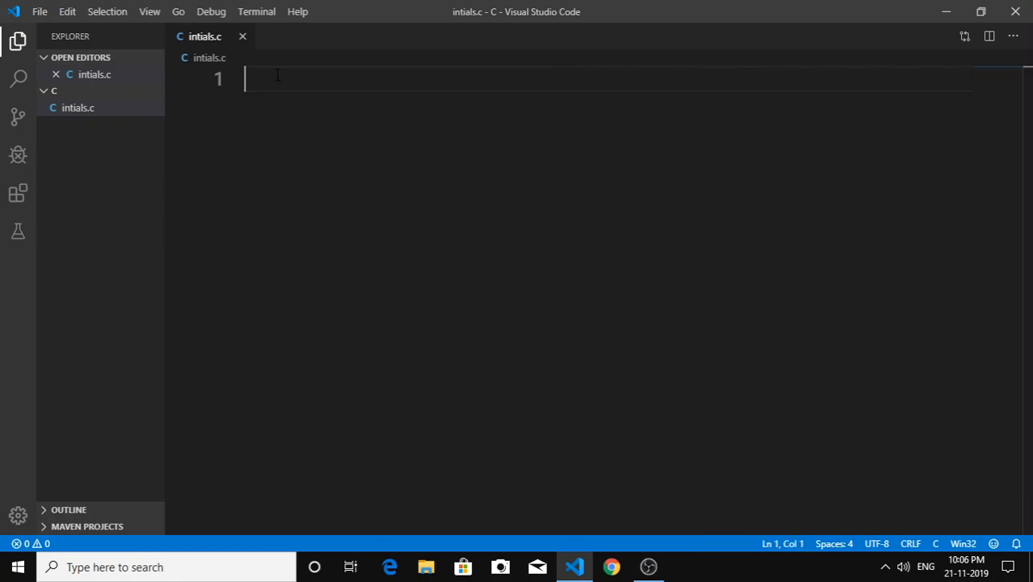
Step: Write #include <stdio.h>, #include <string.h> and int main() returning 0, leaving a blank line
{"action": "type", "text": "#"}
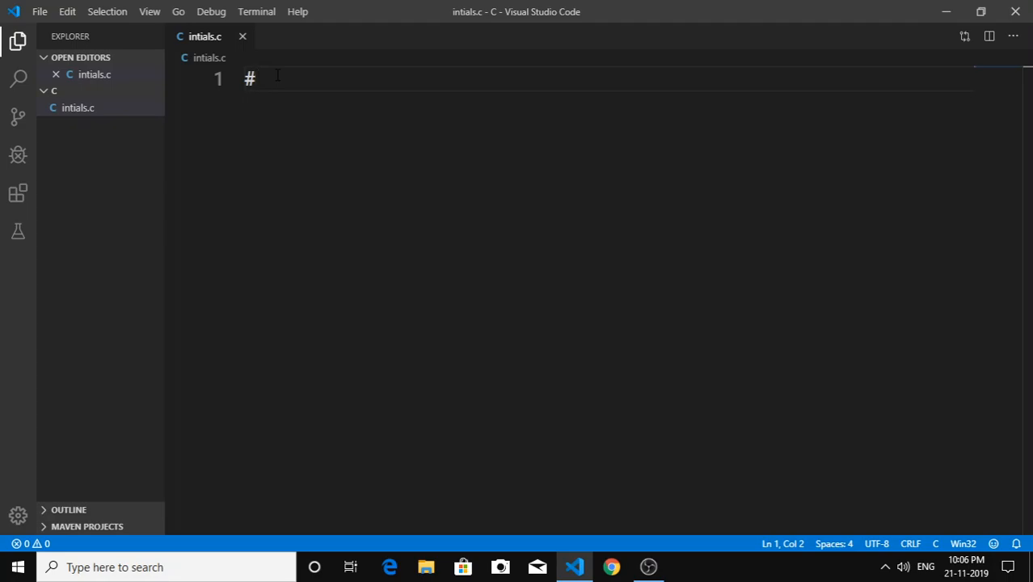
{"action": "type", "text": "include <"}
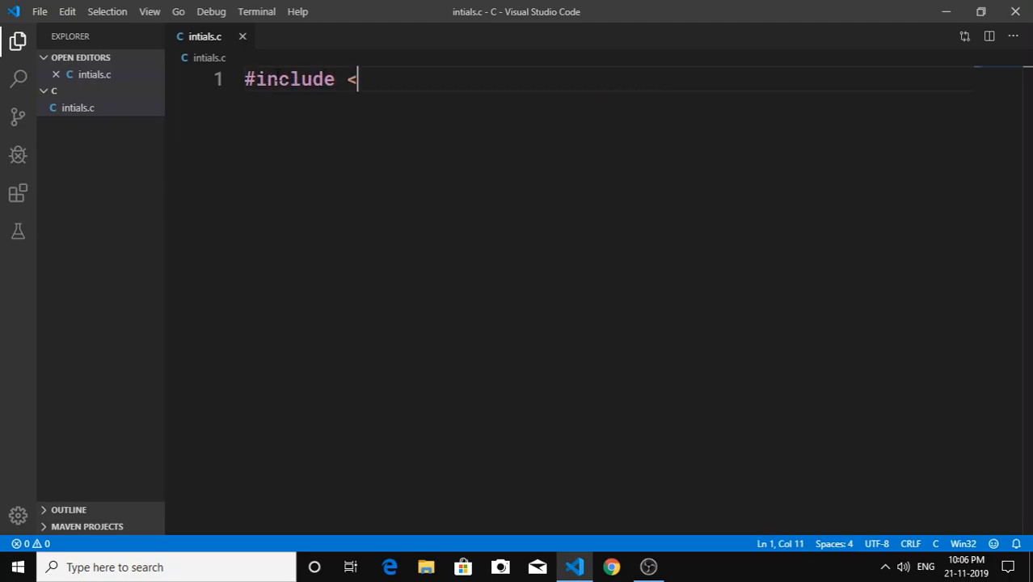
{"action": "type", "text": "stdio"}
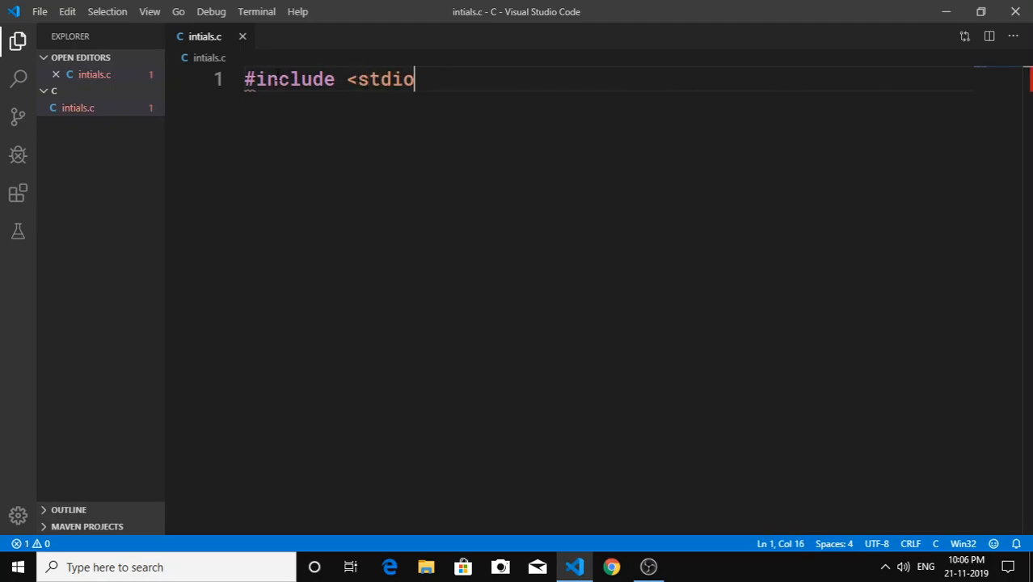
{"action": "type", "text": ".h>"}
{"action": "type", "text": "i"}
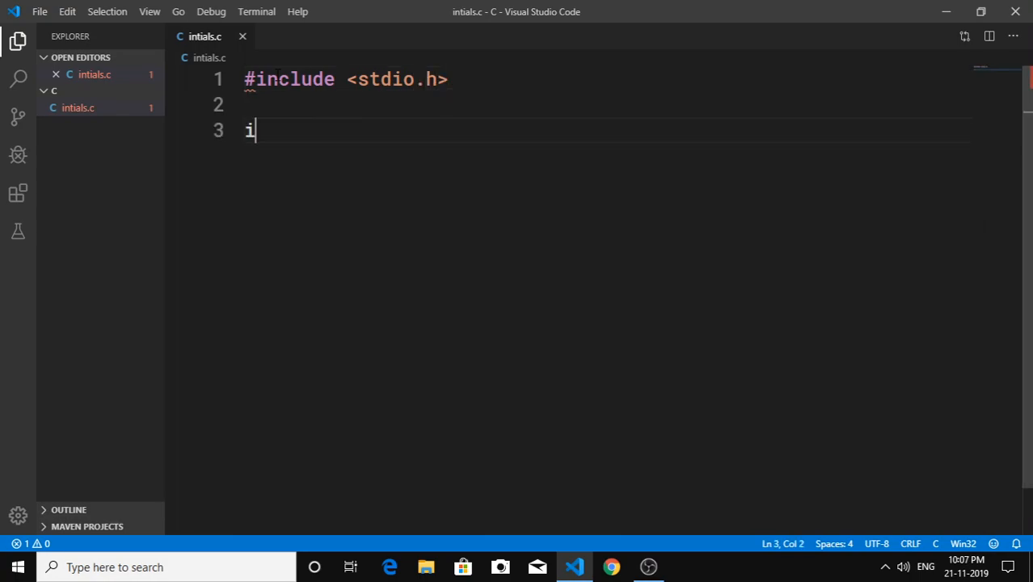
{"action": "type", "text": "nt main() {"}
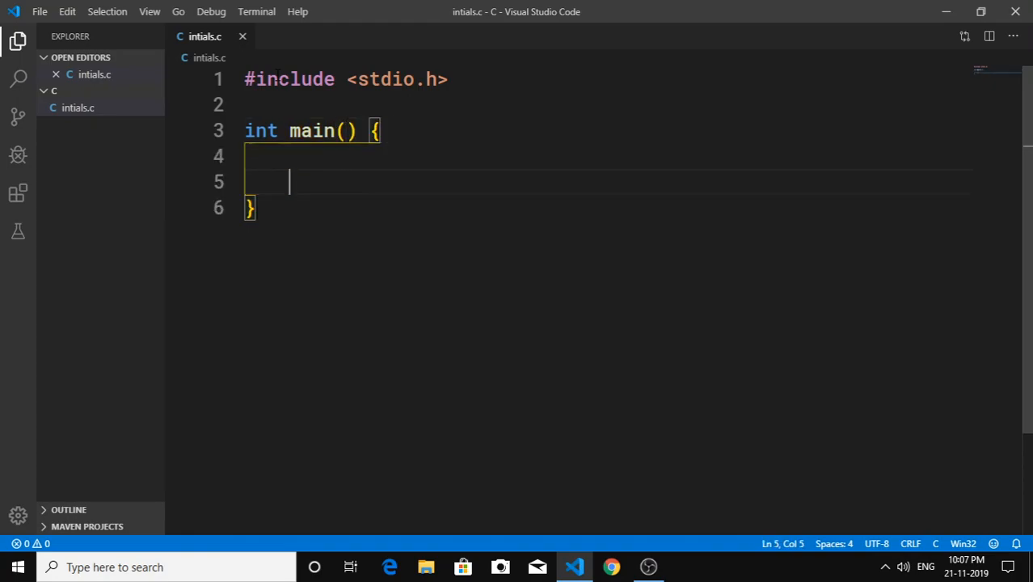
{"action": "type", "text": "return"}
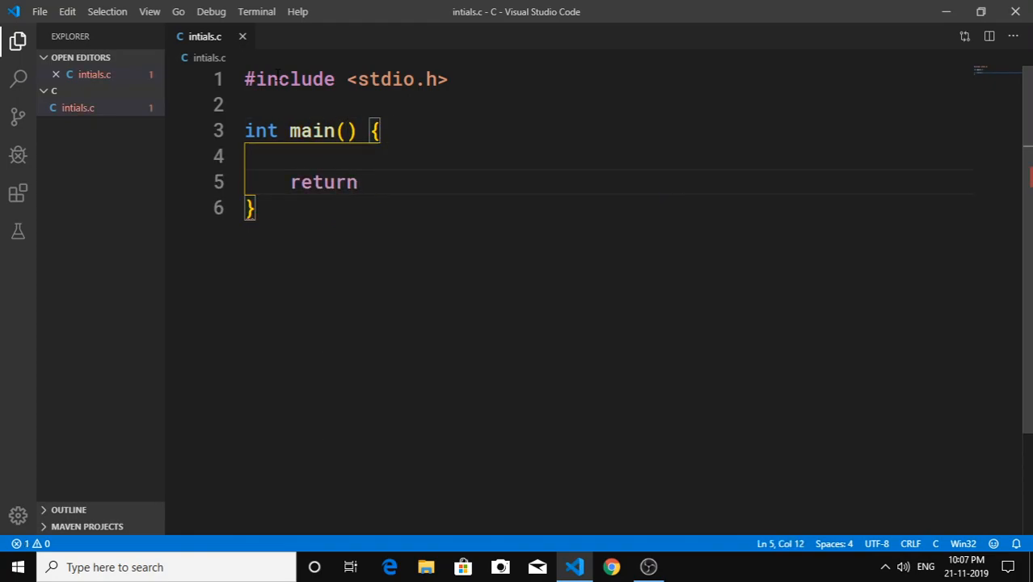
{"action": "type", "text": "0;"}
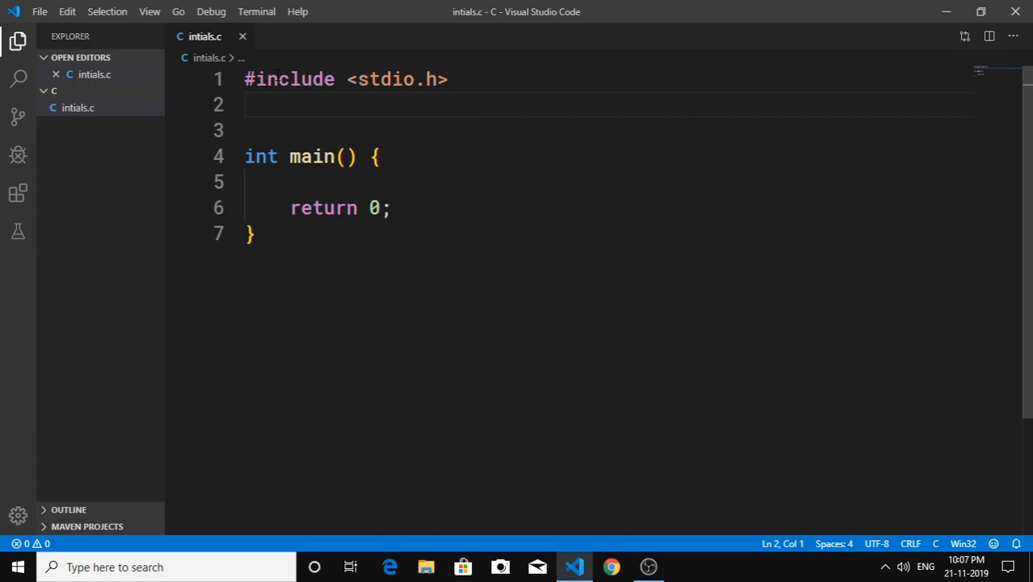
{"action": "type", "text": "#include <st"}
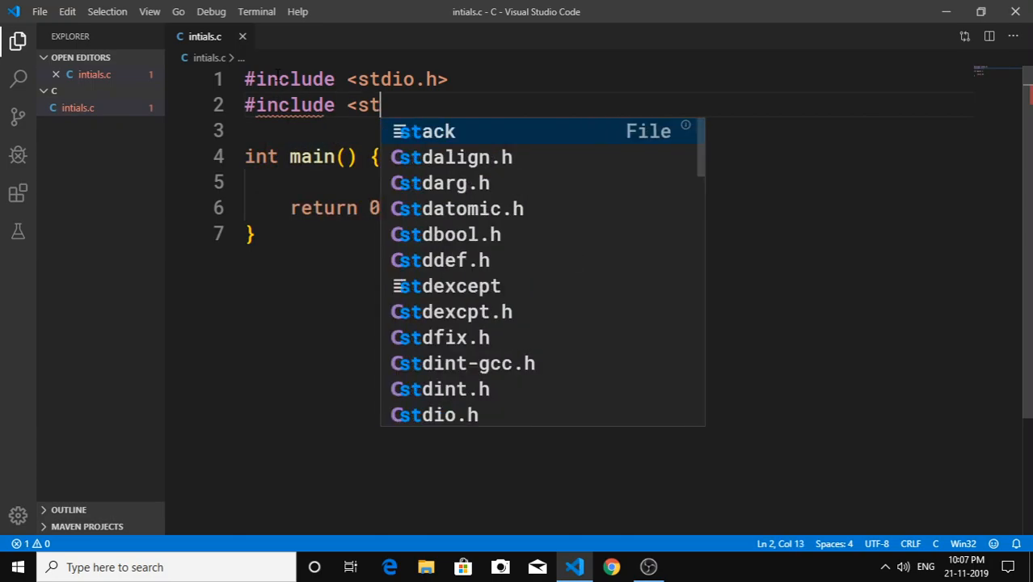
{"action": "type", "text": "ring.h>"}
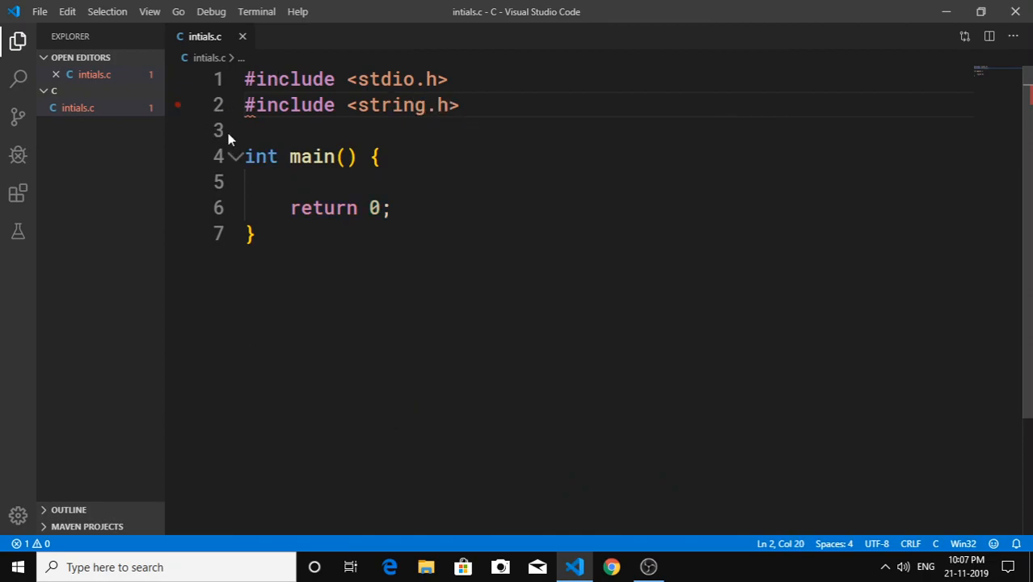
{"action": "key", "text": "Enter"}
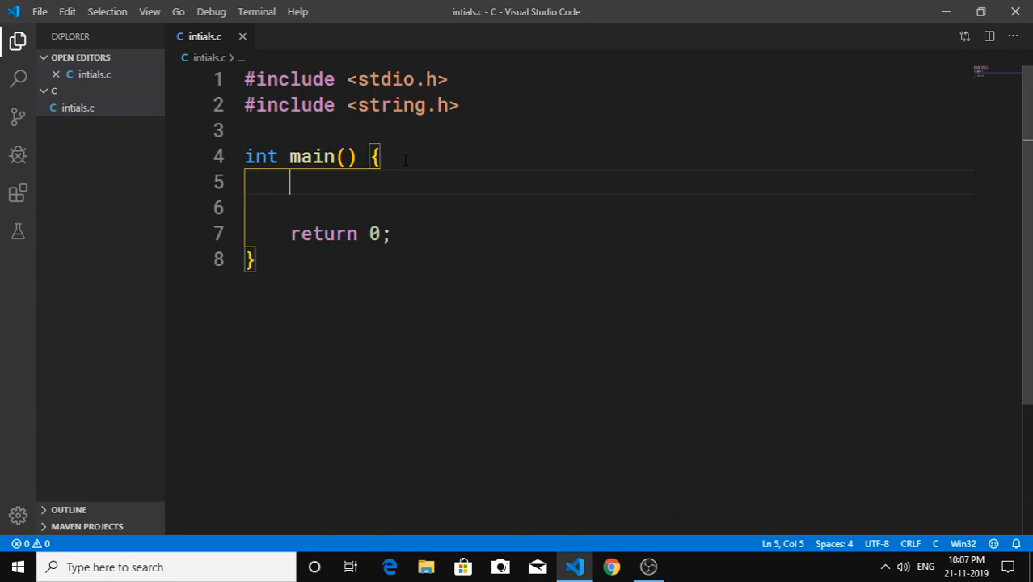
Step: Declare char name[30] and print the prompt "Enter your name: "
{"action": "type", "text": "char nam"}
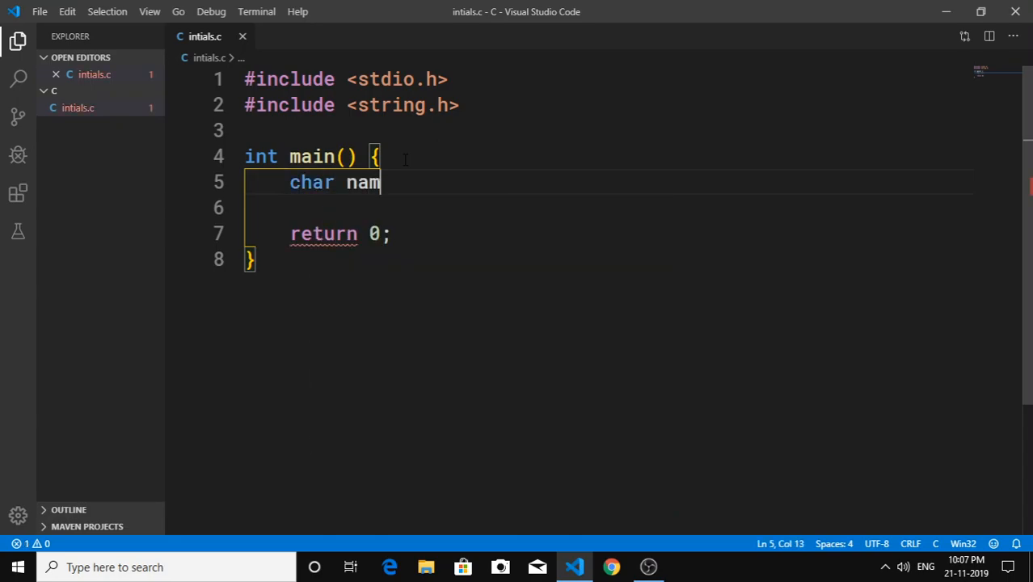
{"action": "type", "text": "e[20]"}
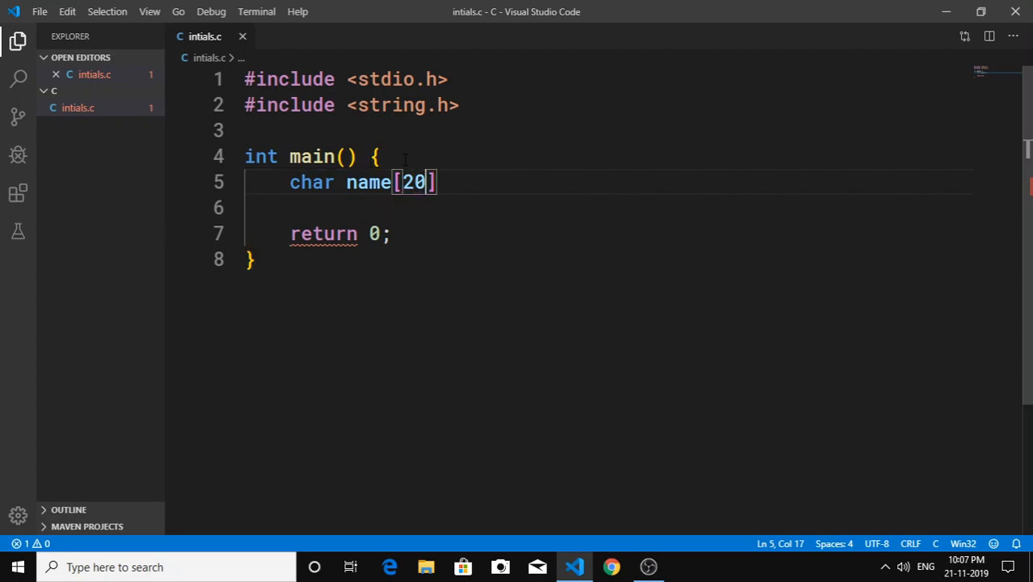
{"action": "type", "text": "30"}
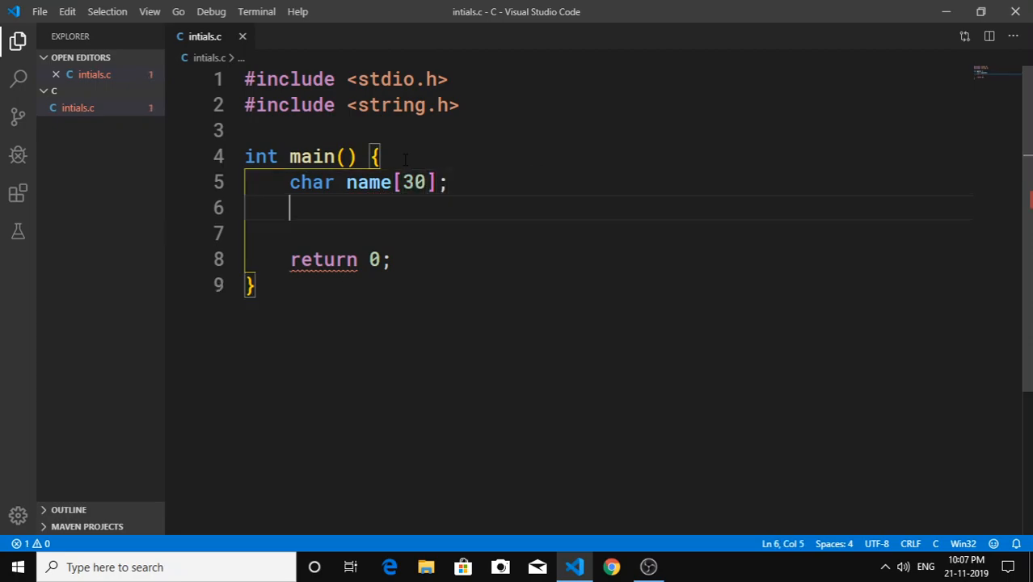
{"action": "type", "text": "printf"}
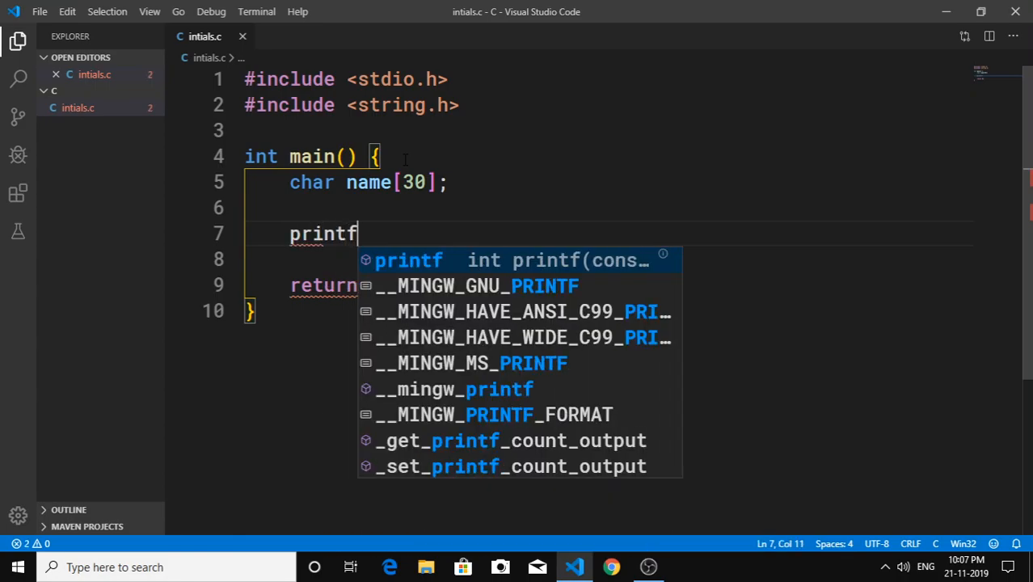
{"action": "type", "text": "(\"E\""}
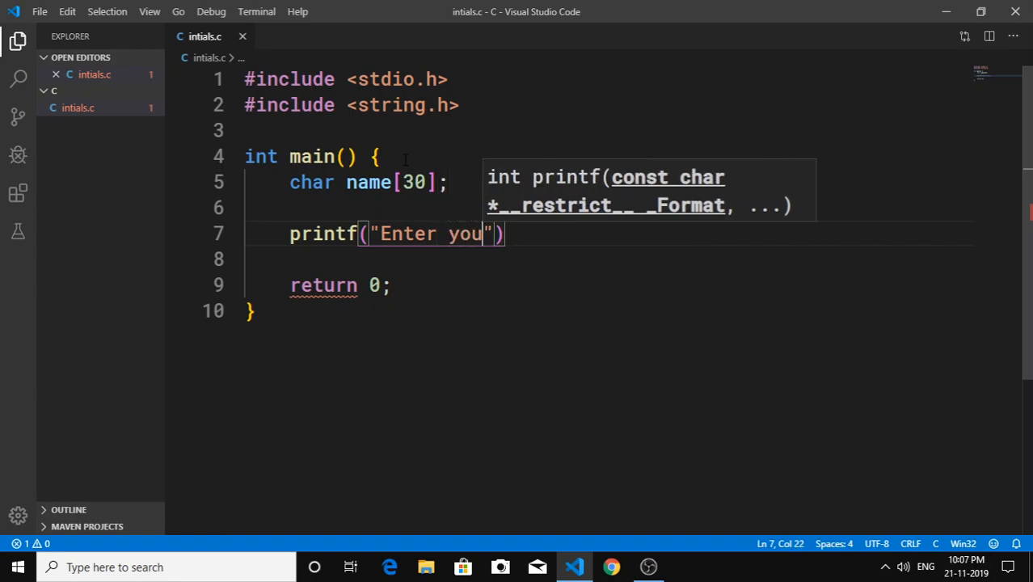
{"action": "type", "text": "r name:"}
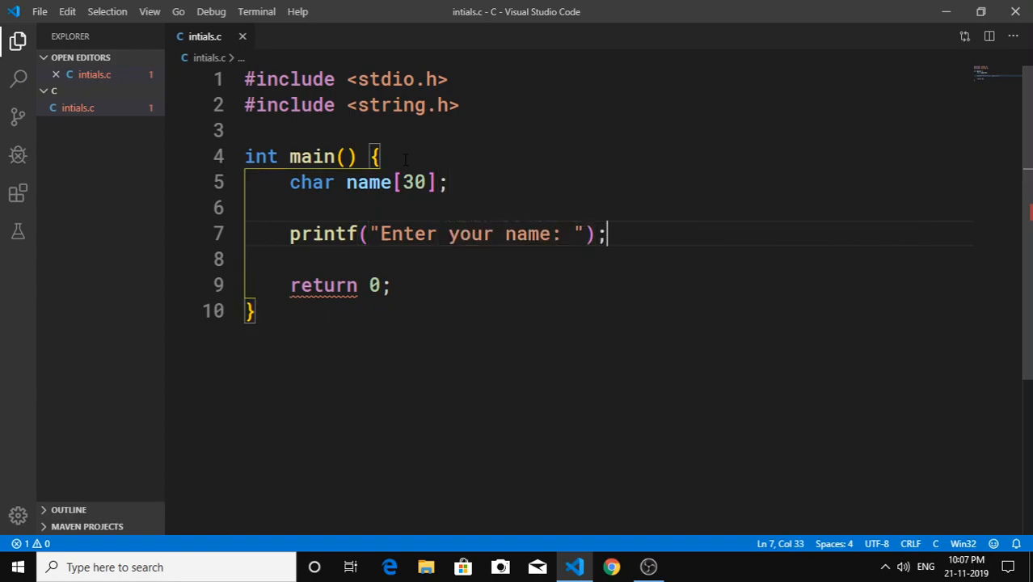
Step: Read the name with gets(name) after trying and discarding scanf
{"action": "type", "text": "scanf(\""}
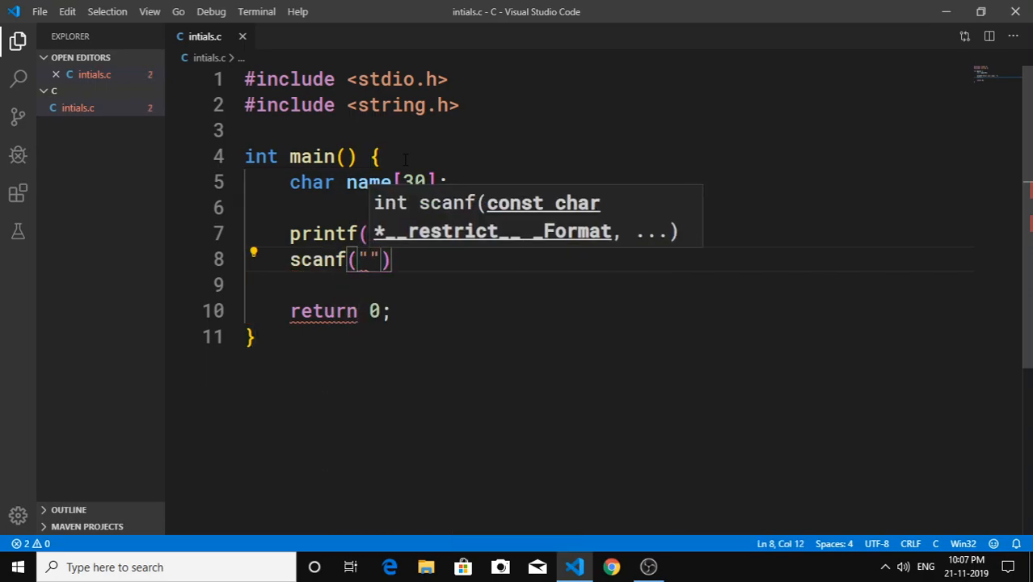
{"action": "type", "text": "%d"}
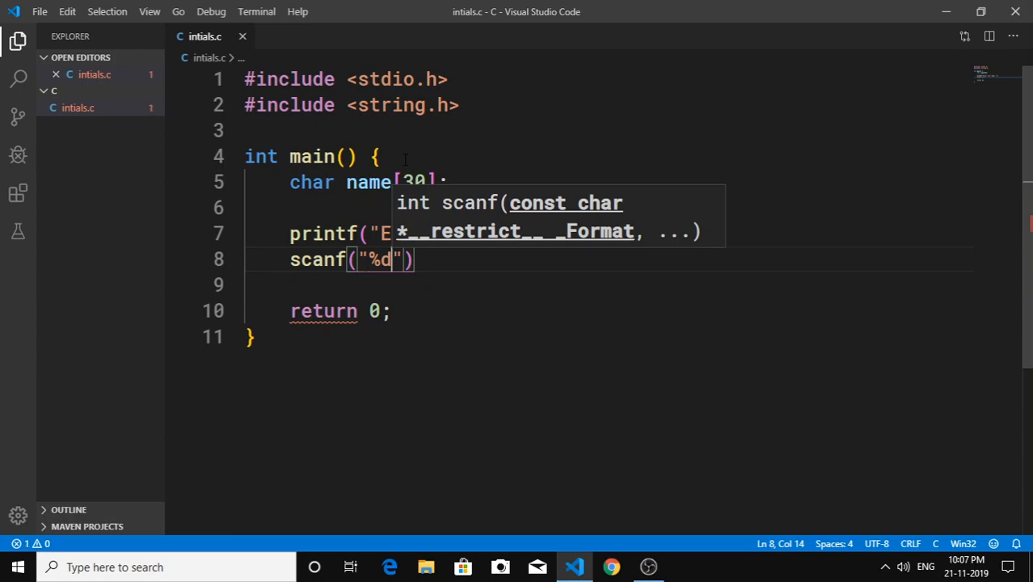
{"action": "key", "text": "Backspace"}
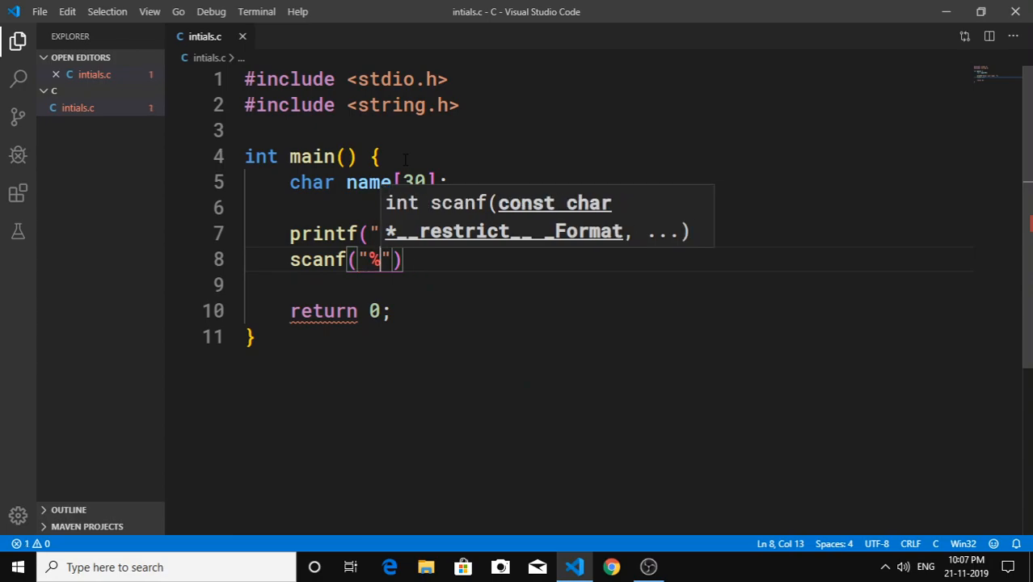
{"action": "type", "text": "Enter your name: \");"}
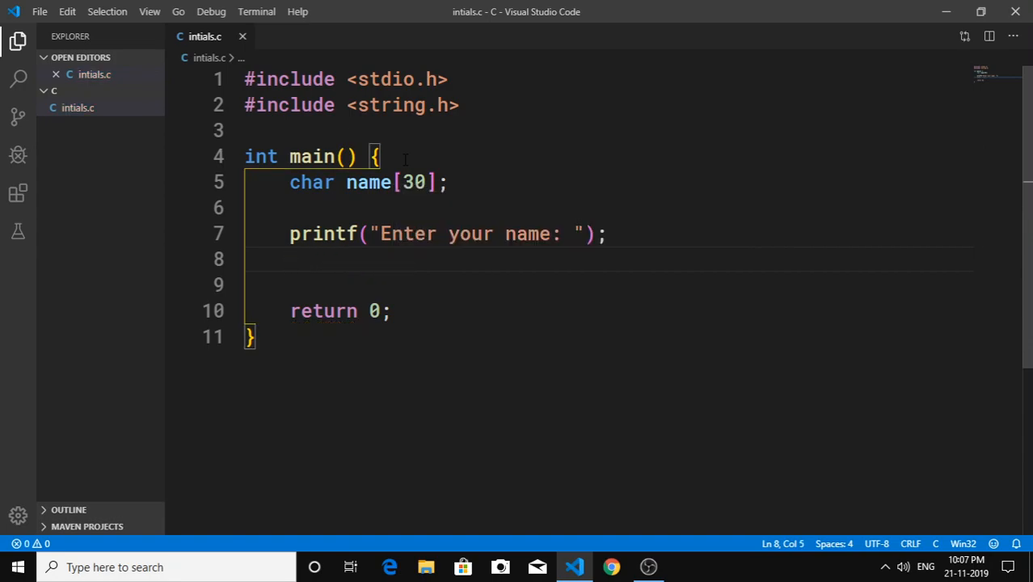
{"action": "type", "text": "gets"}
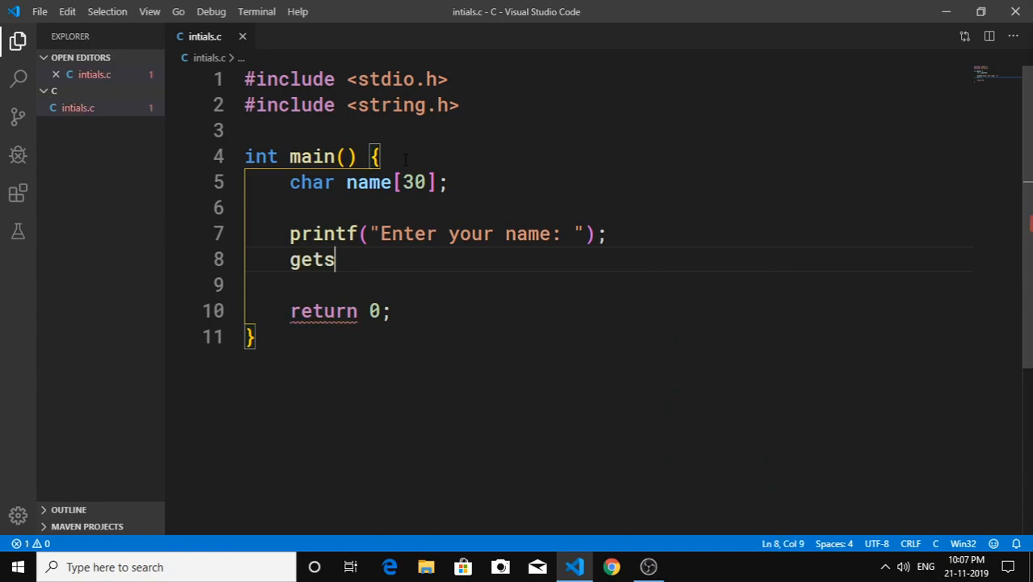
{"action": "type", "text": "(name);"}
{"action": "type", "text": "for"}
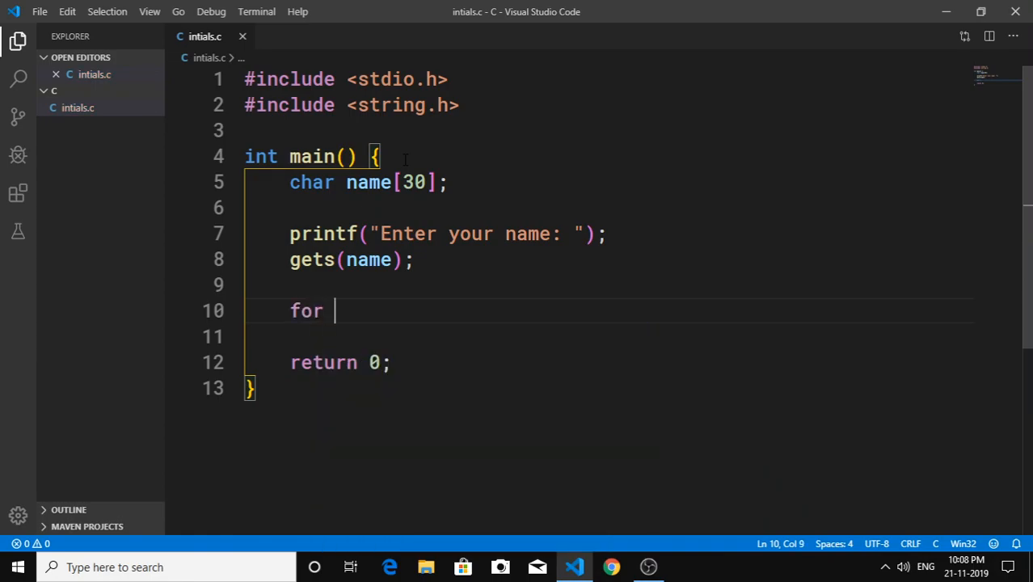
Step: Write for (i = 0; i < strlen(name); i++) with an empty body and declare int i
{"action": "type", "text": "(i = 0; i"}
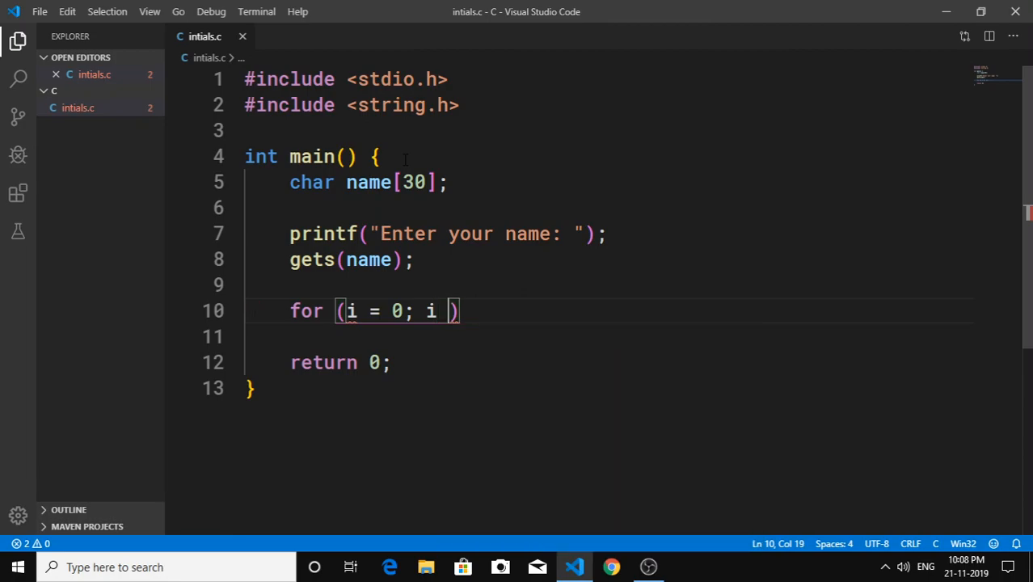
{"action": "type", "text": "<"}
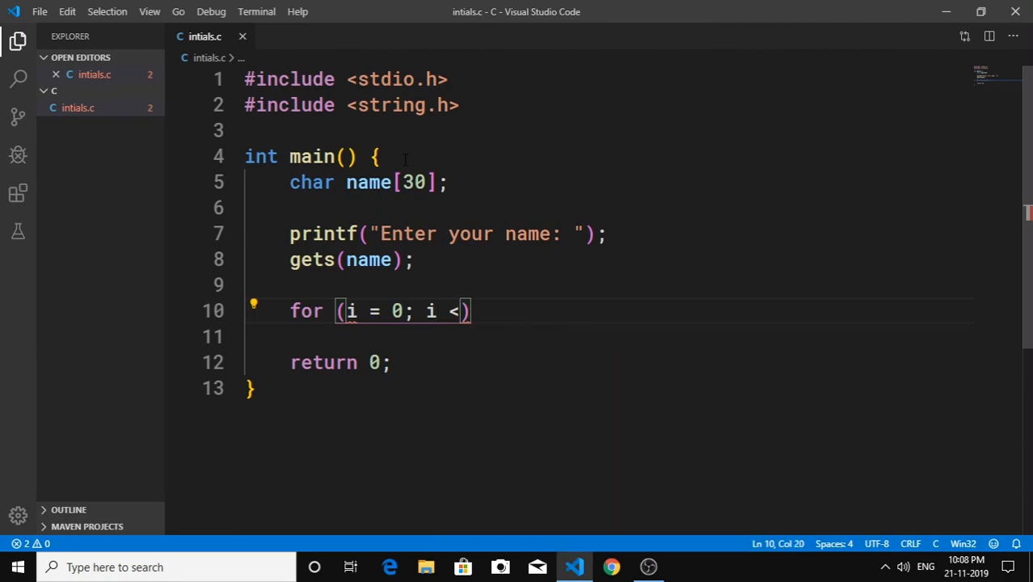
{"action": "type", "text": "strlen("}
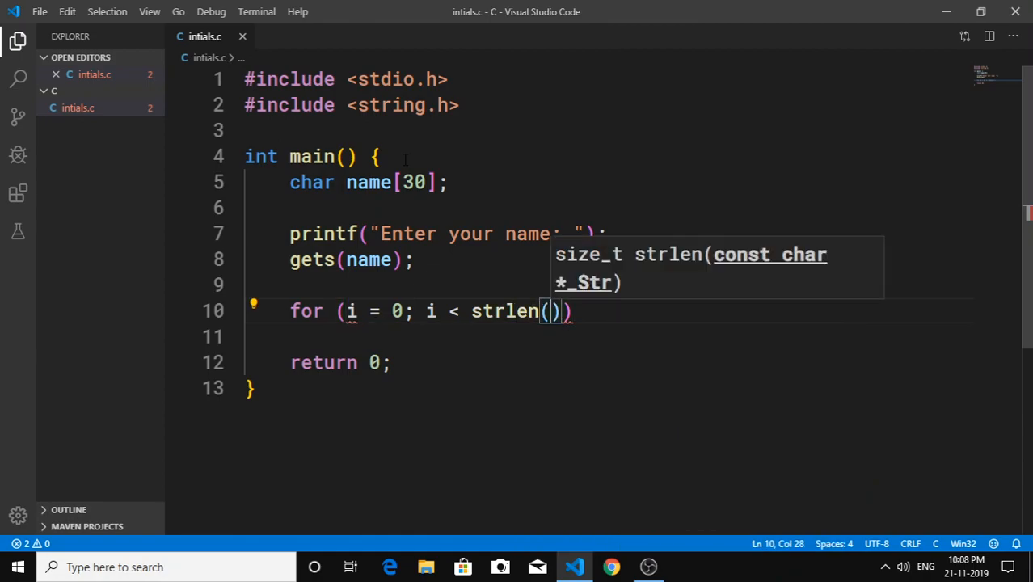
{"action": "type", "text": "name"}
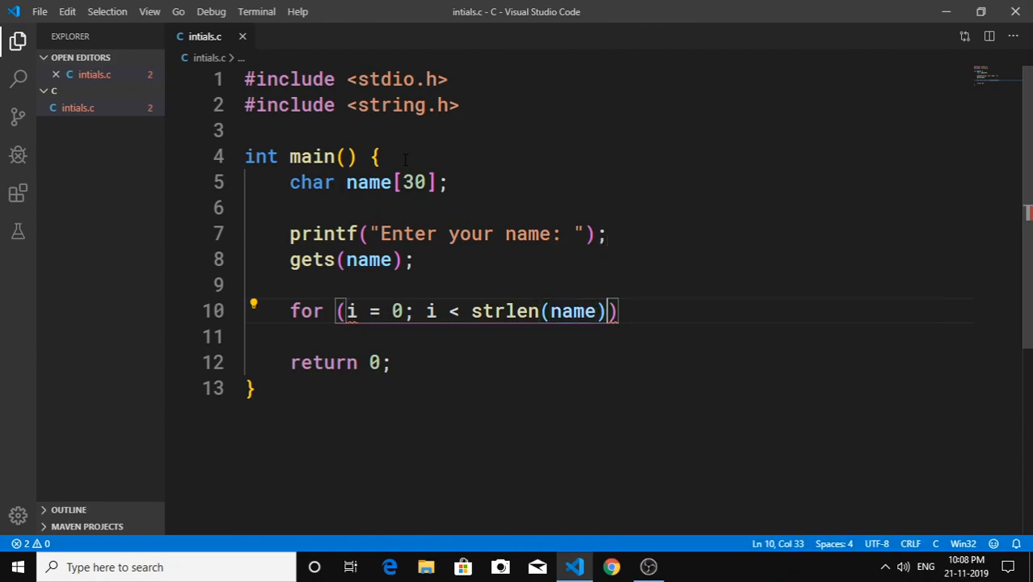
{"action": "type", "text": "; i++"}
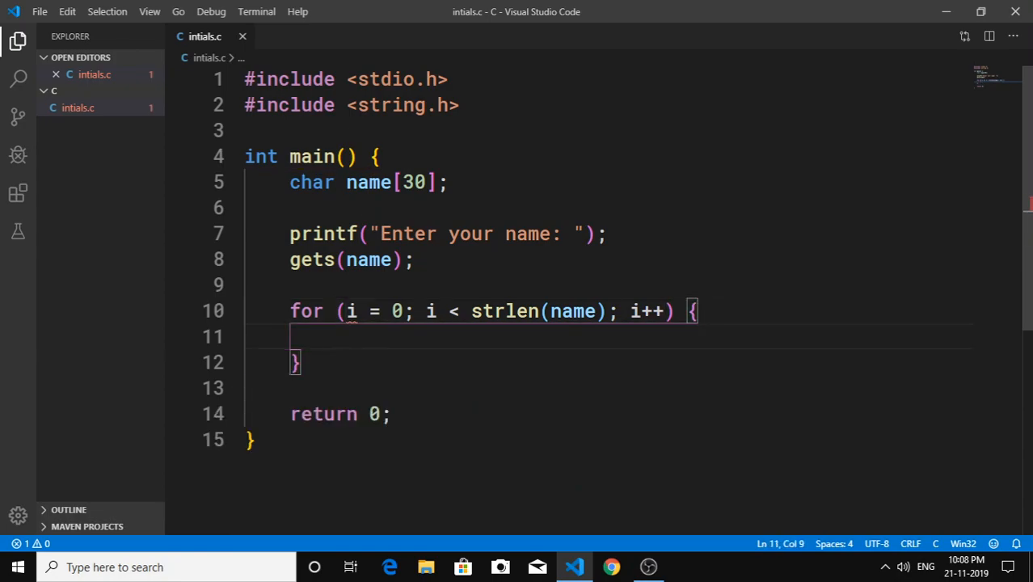
{"action": "type", "text": "int i;"}
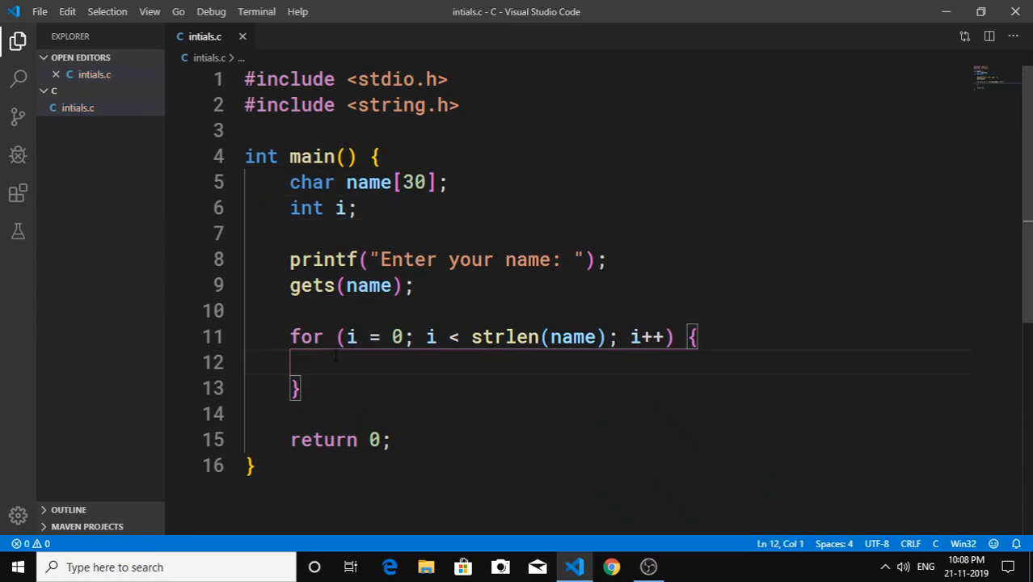
Step: Add if (name[i] != ' ') copying name[i] into s[p] inside the loop
{"action": "type", "text": "if (name["}
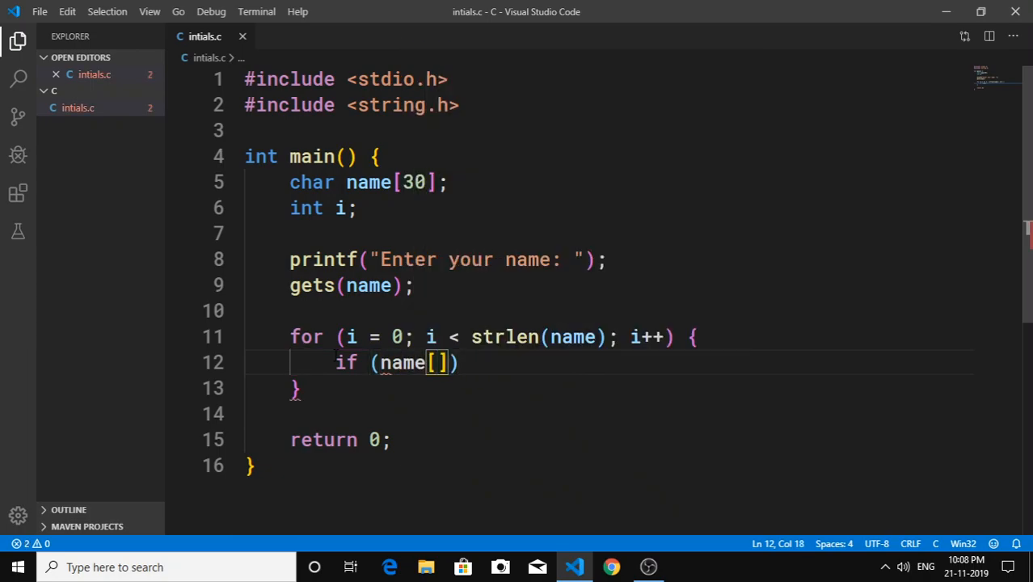
{"action": "type", "text": "i !"}
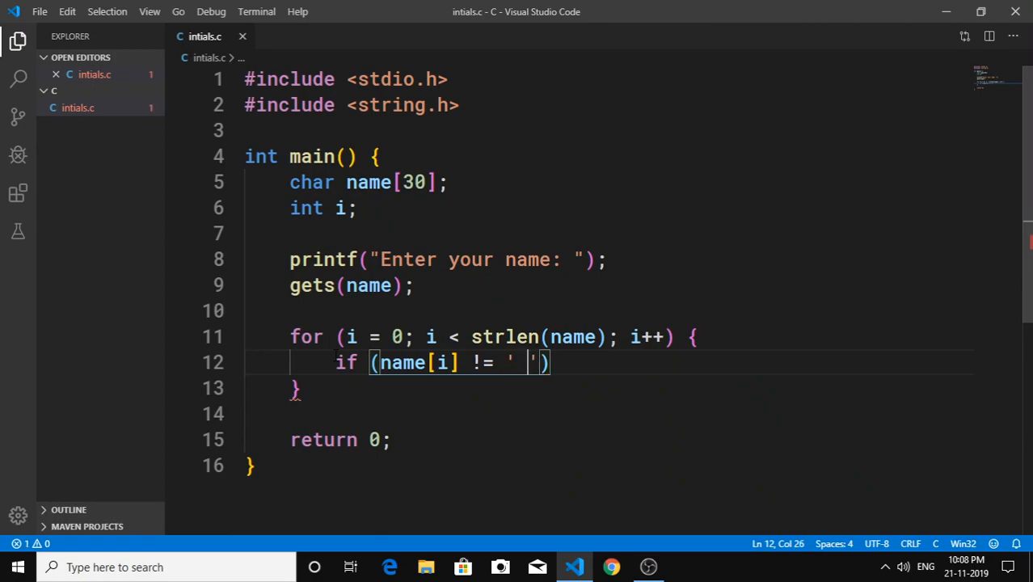
{"action": "type", "text": "{"}
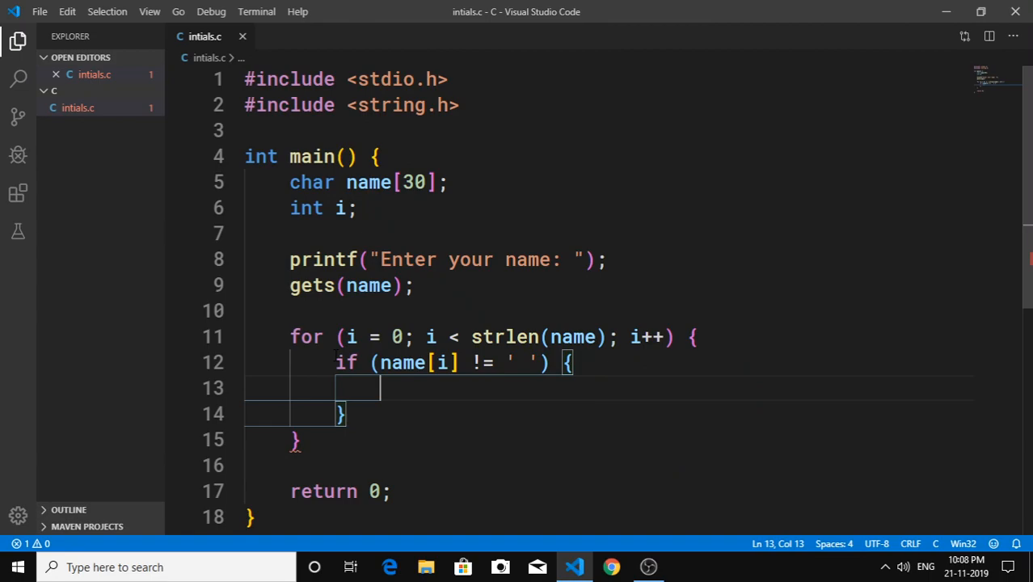
{"action": "type", "text": "s[]"}
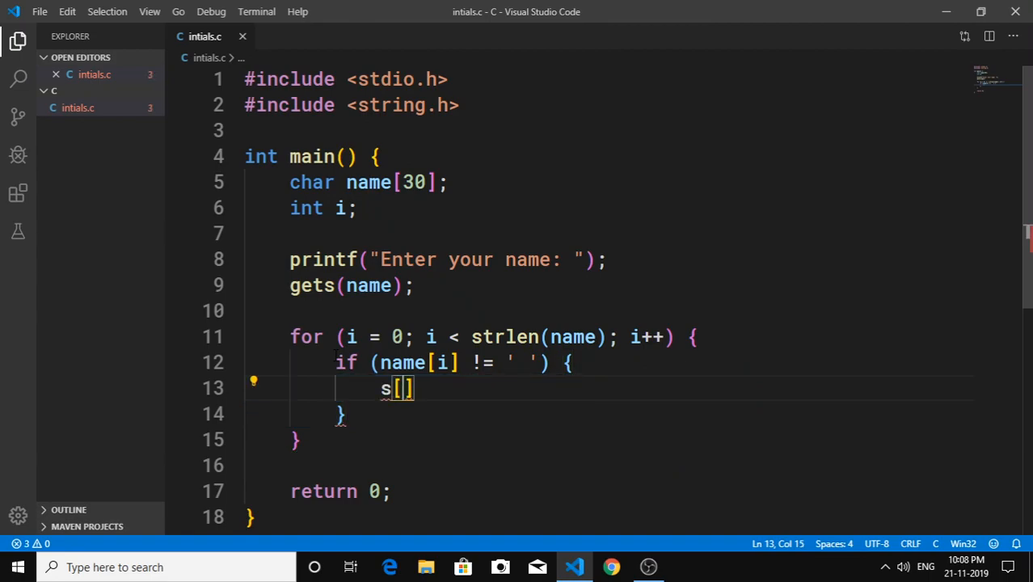
{"action": "type", "text": "p"}
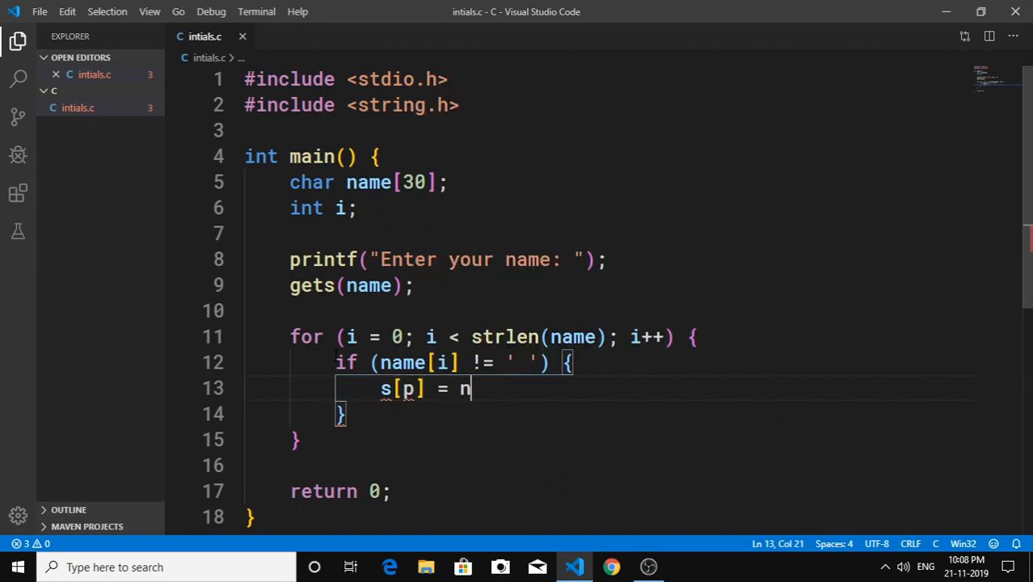
{"action": "type", "text": "ame[i];"}
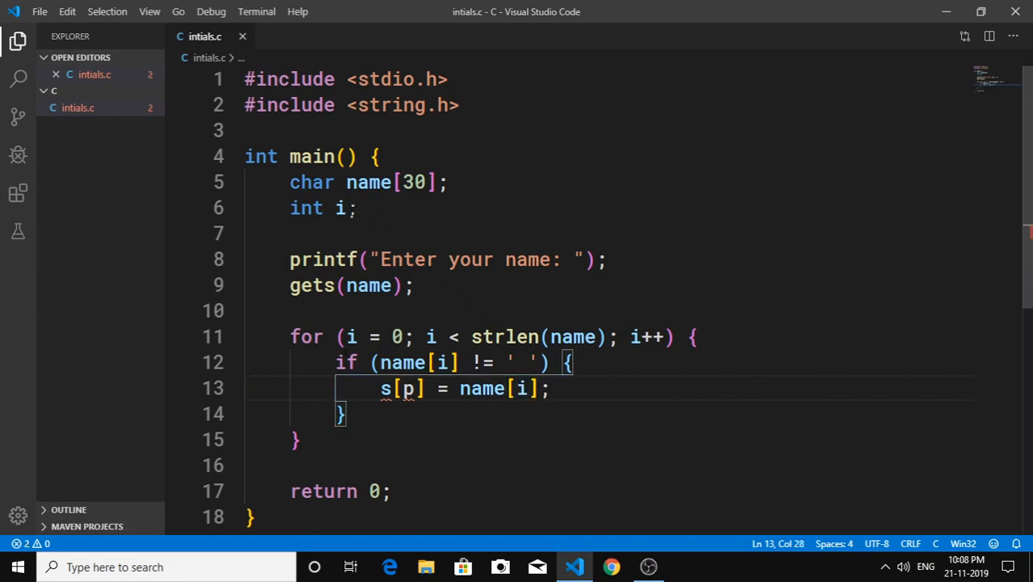
Step: Change the declarations to int i, p = 0; and char name[30], s[30];
{"action": "type", "text": ","}
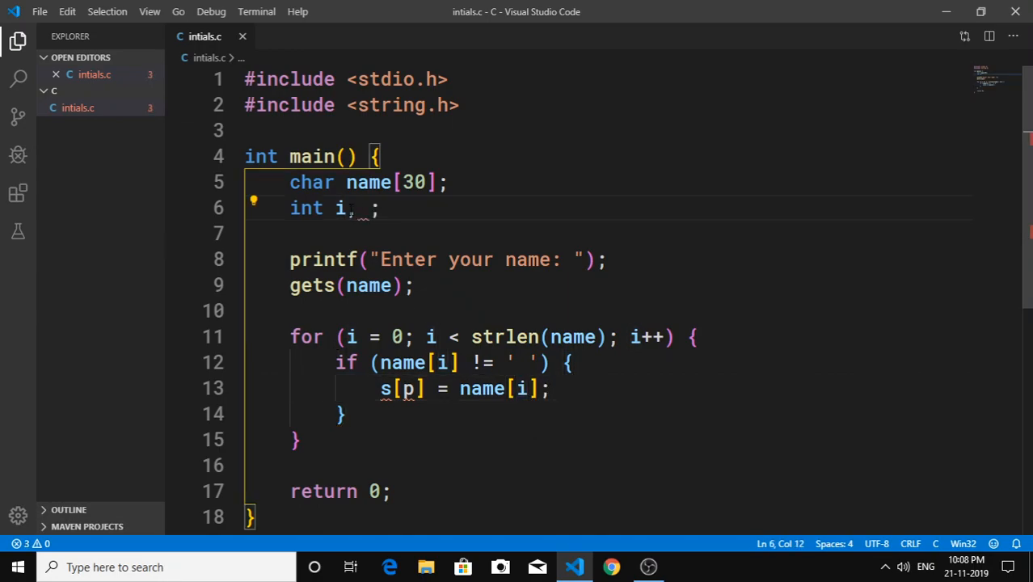
{"action": "type", "text": "p ="}
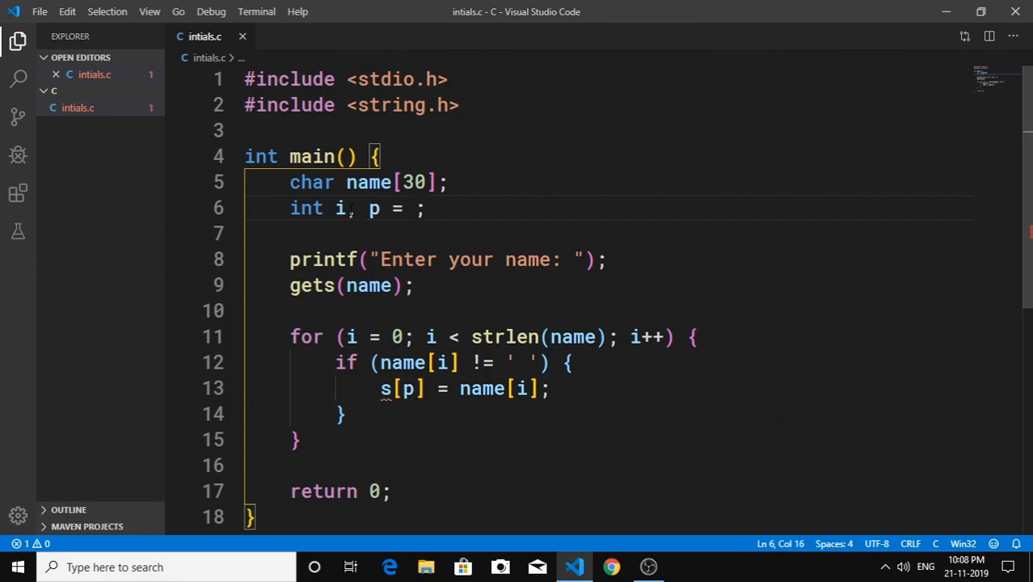
{"action": "type", "text": "0"}
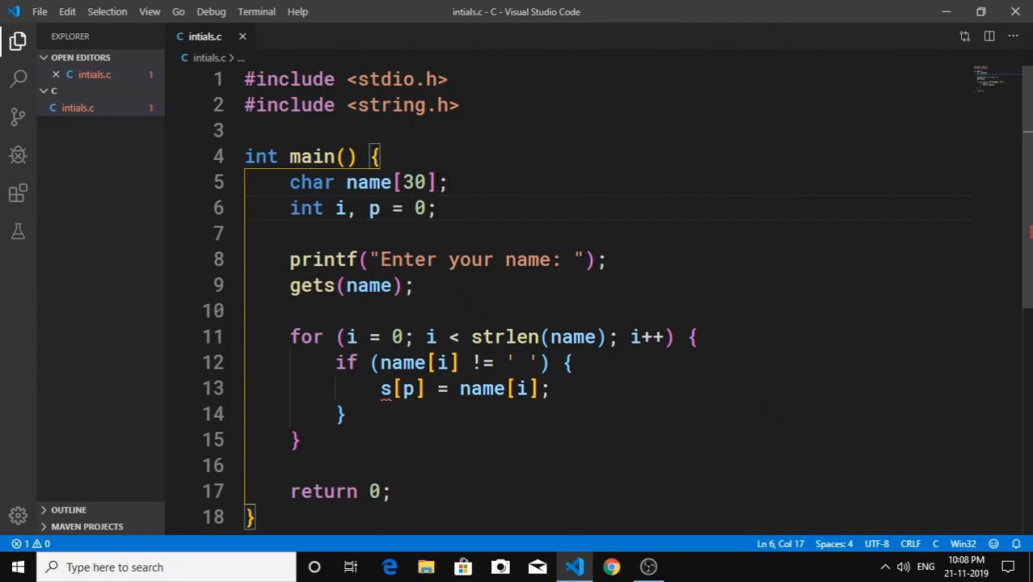
{"action": "type", "text": ", na"}
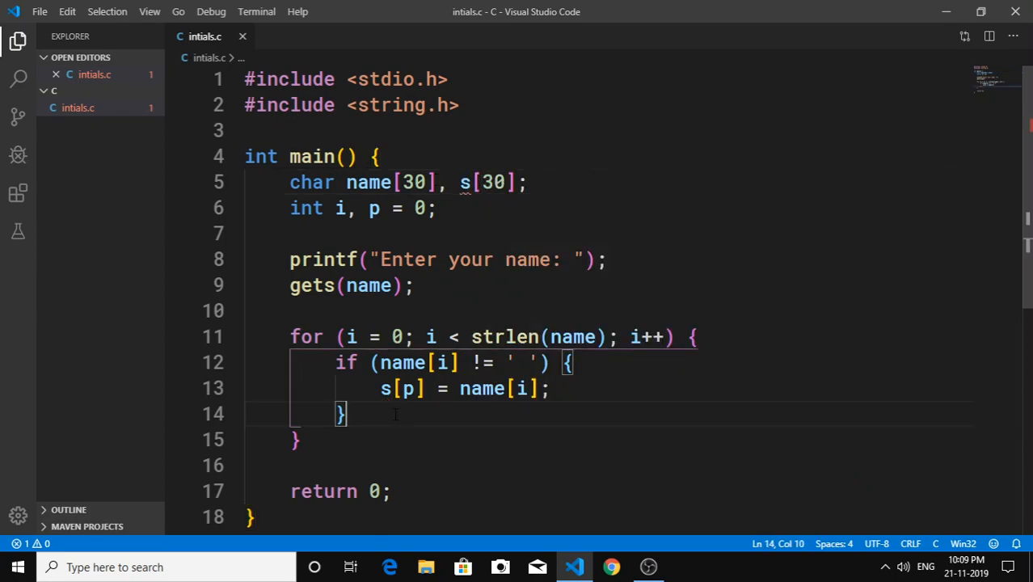
Step: Add an else branch setting s[p] = '\0';
{"action": "type", "text": "else {"}
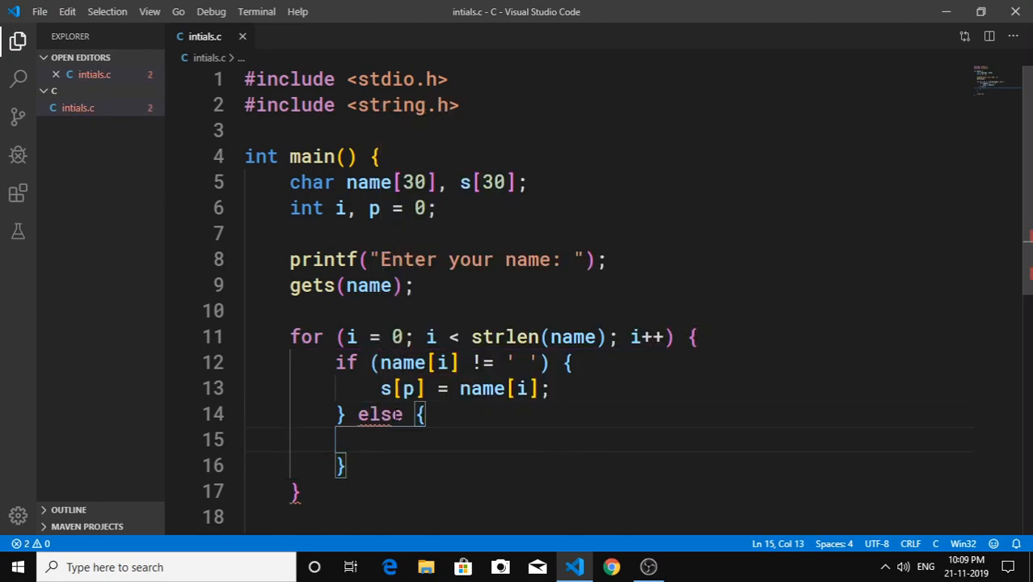
{"action": "type", "text": "s[]"}
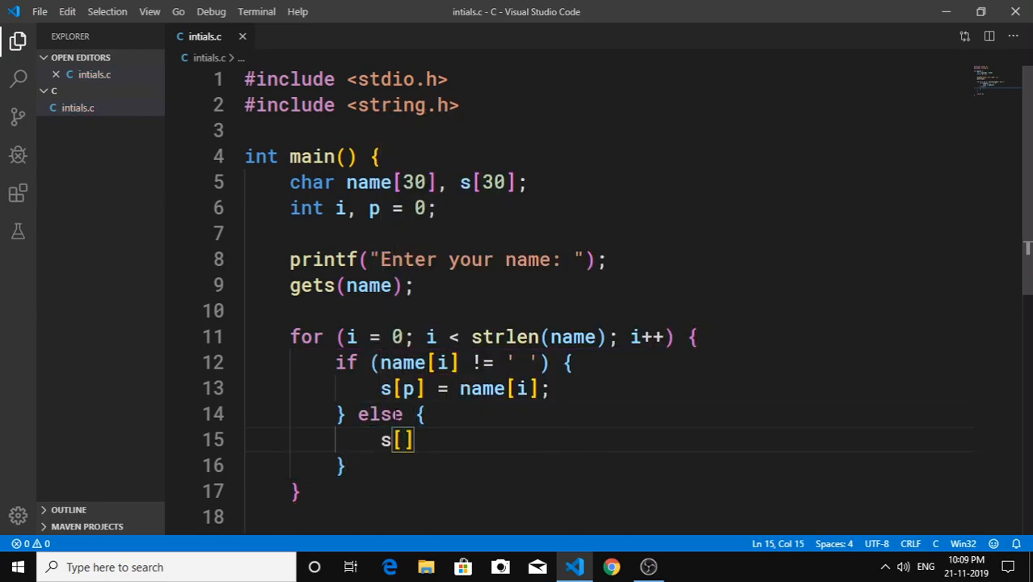
{"action": "type", "text": "p] ="}
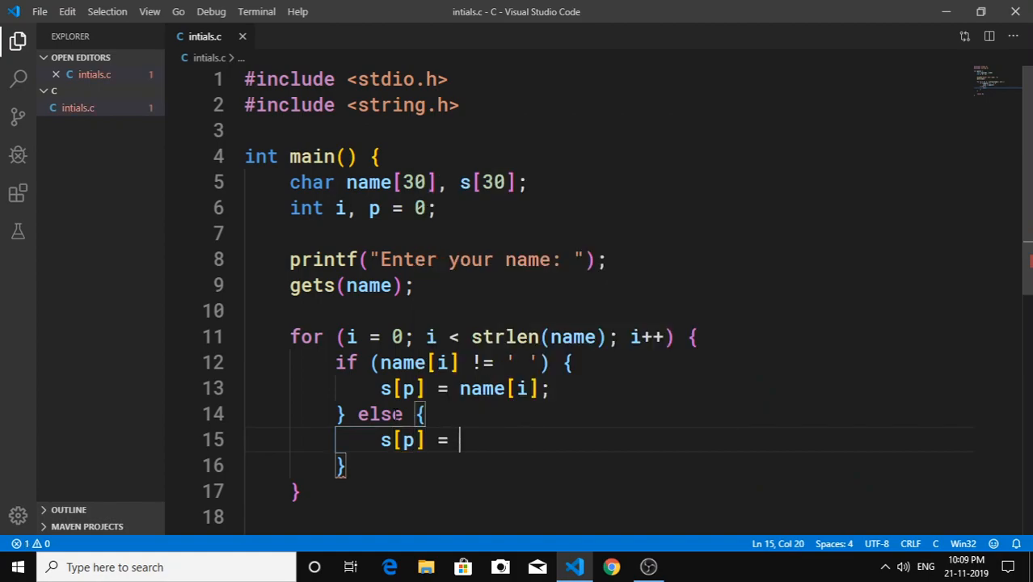
{"action": "type", "text": "'\\0'"}
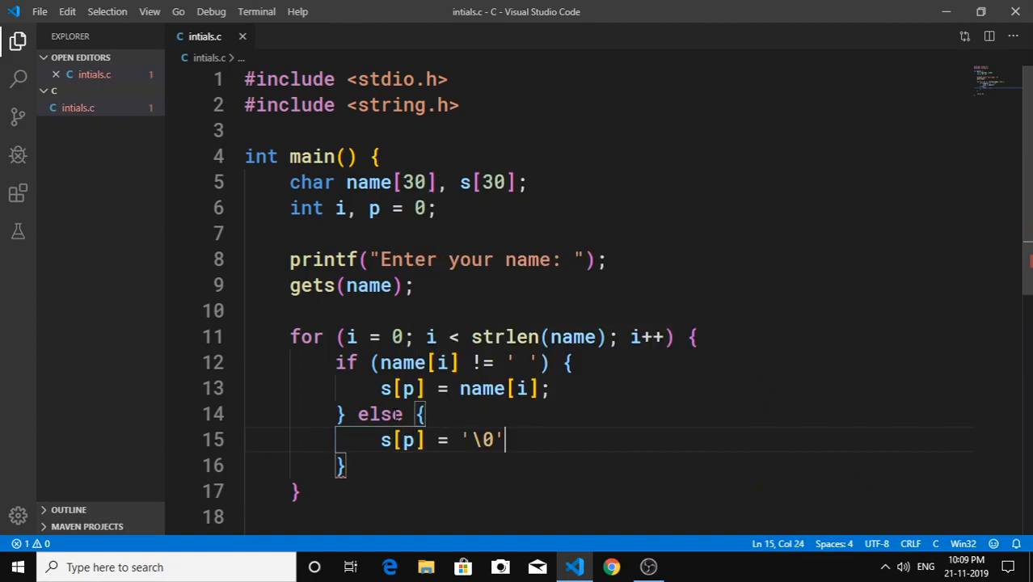
{"action": "type", "text": ";"}
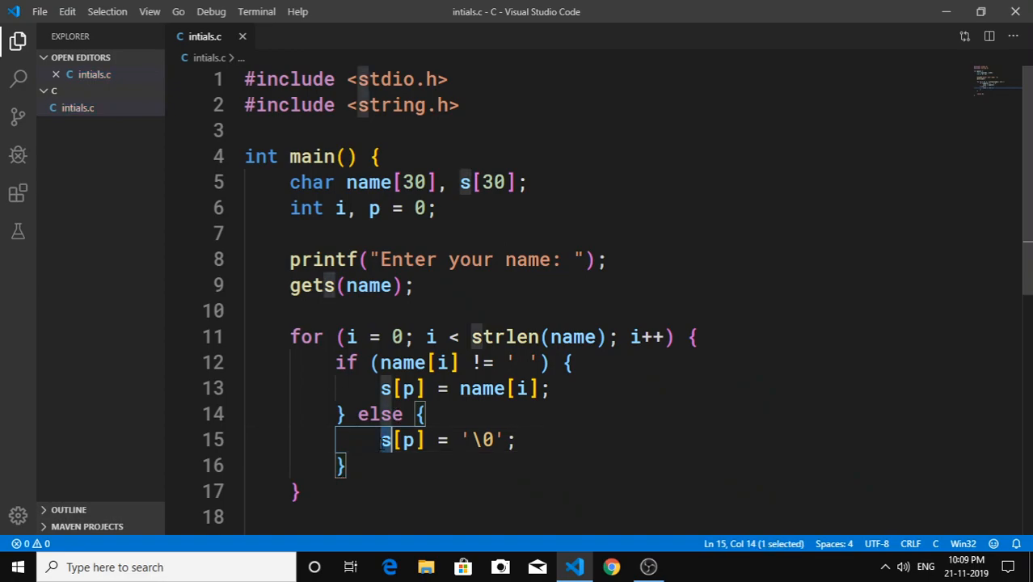
{"action": "key", "text": "Enter"}
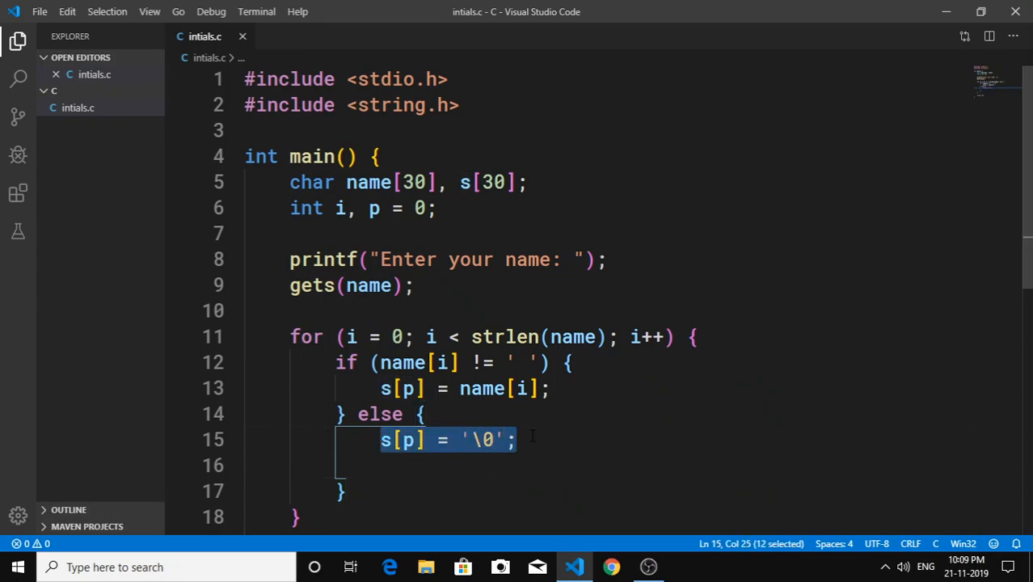
Step: On the next line of the else block, add s[0] = toupper(s[0]);
{"action": "left_click", "coordinate": [394, 466]}
{"action": "type", "text": "[s[]]"}
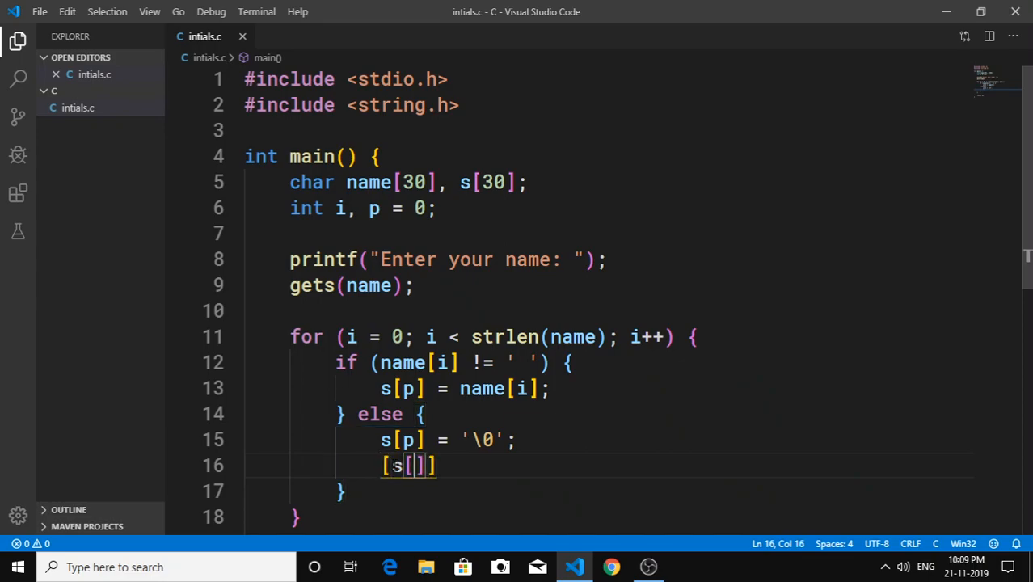
{"action": "key", "text": "Backspace"}
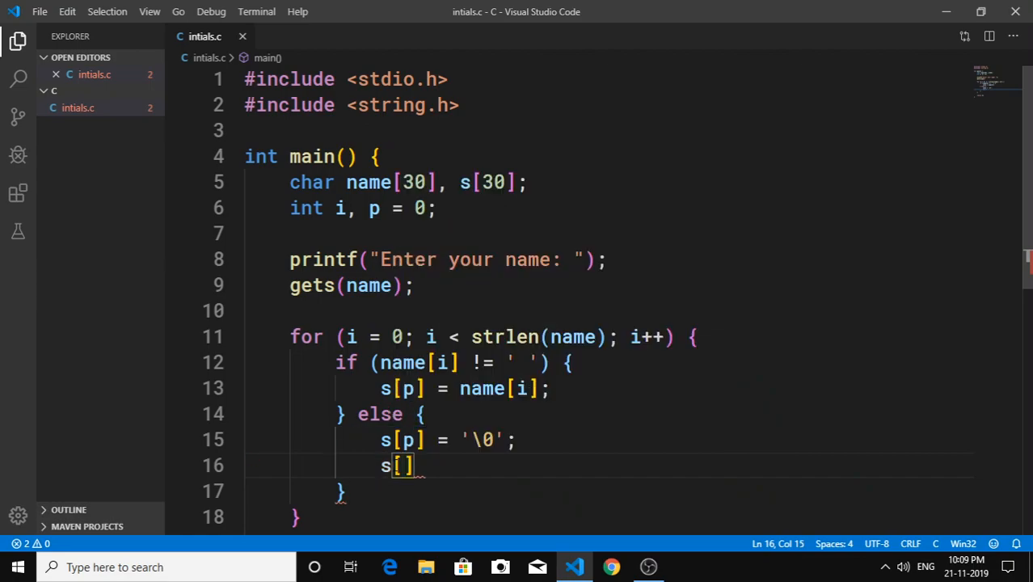
{"action": "type", "text": "0] ="}
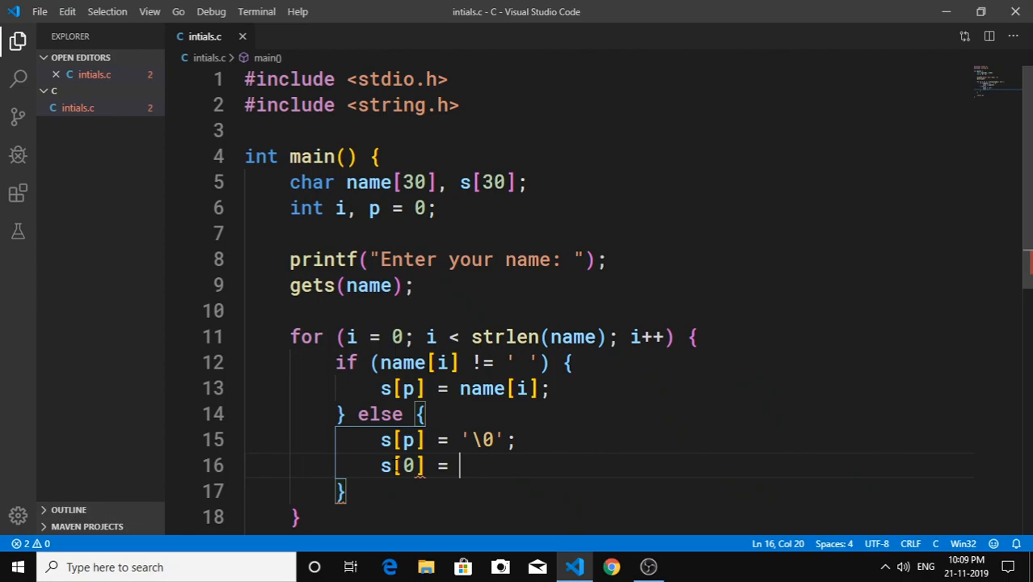
{"action": "type", "text": "touppe"}
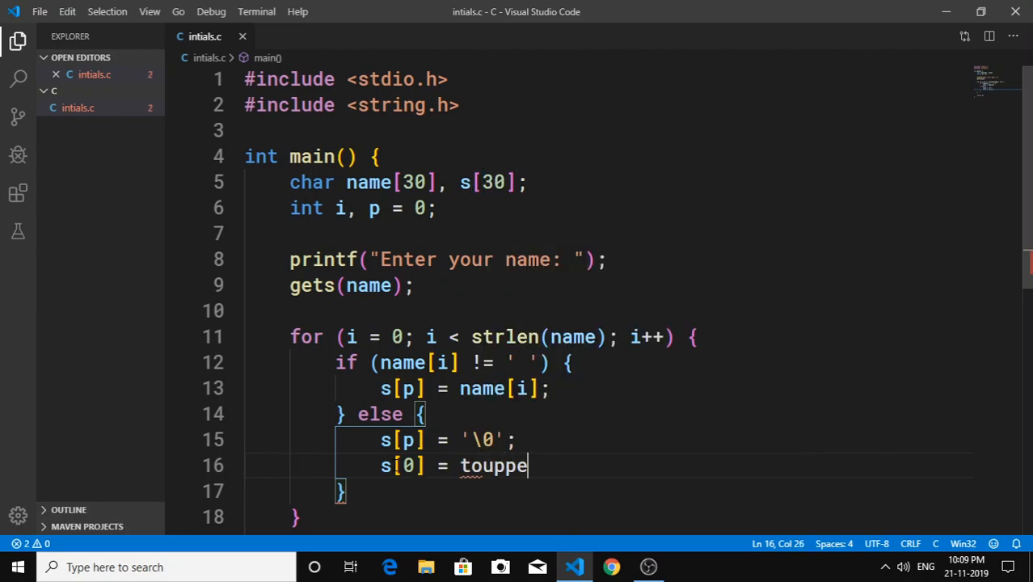
{"action": "type", "text": "r(s)"}
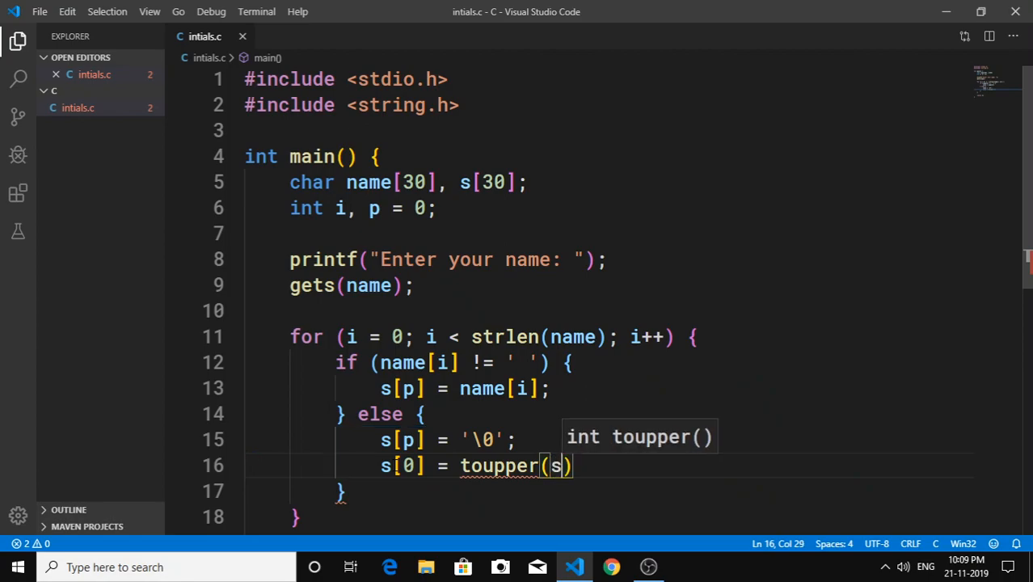
{"action": "type", "text": "[0]);"}
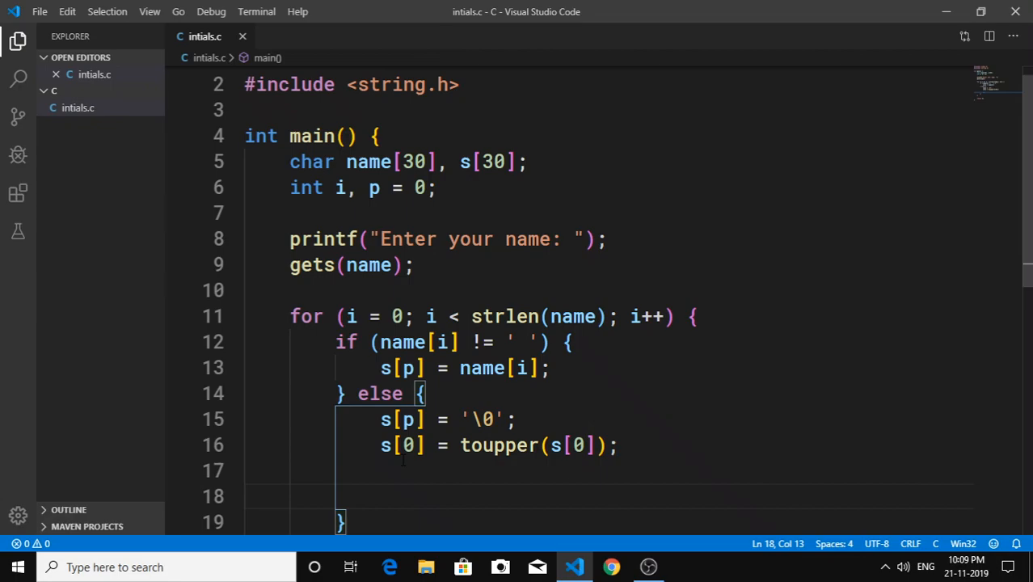
Step: Insert strcat(name, " "); on a new line right after gets(name);
{"action": "scroll", "scroll_direction": "down", "scroll_amount": 3}
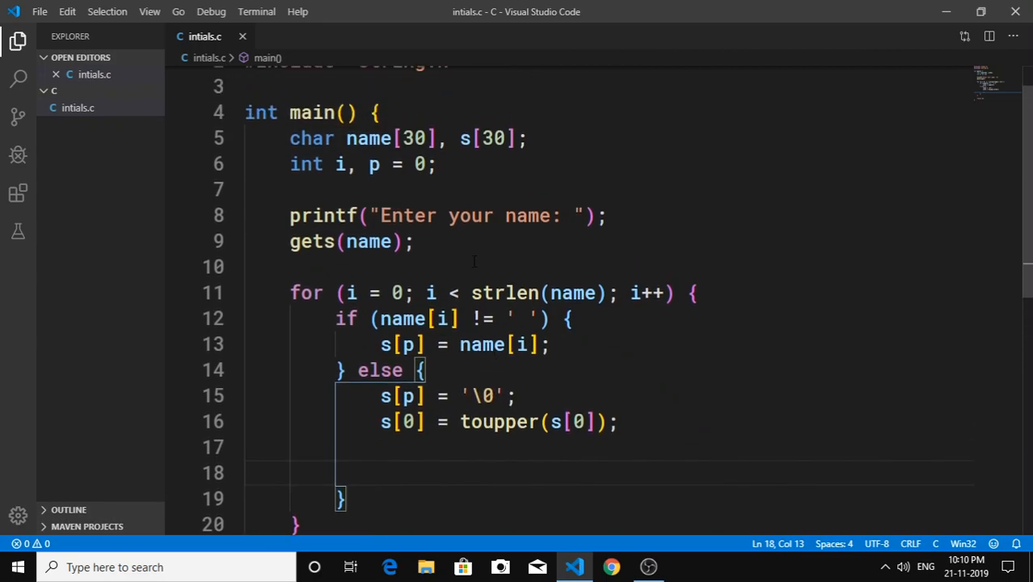
{"action": "left_click", "coordinate": [415, 241]}
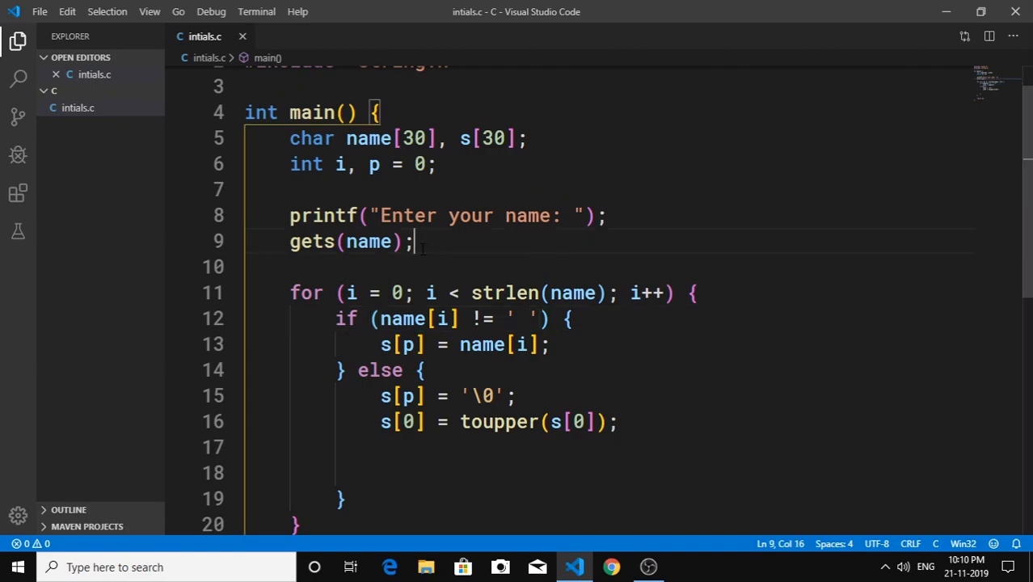
{"action": "type", "text": "str"}
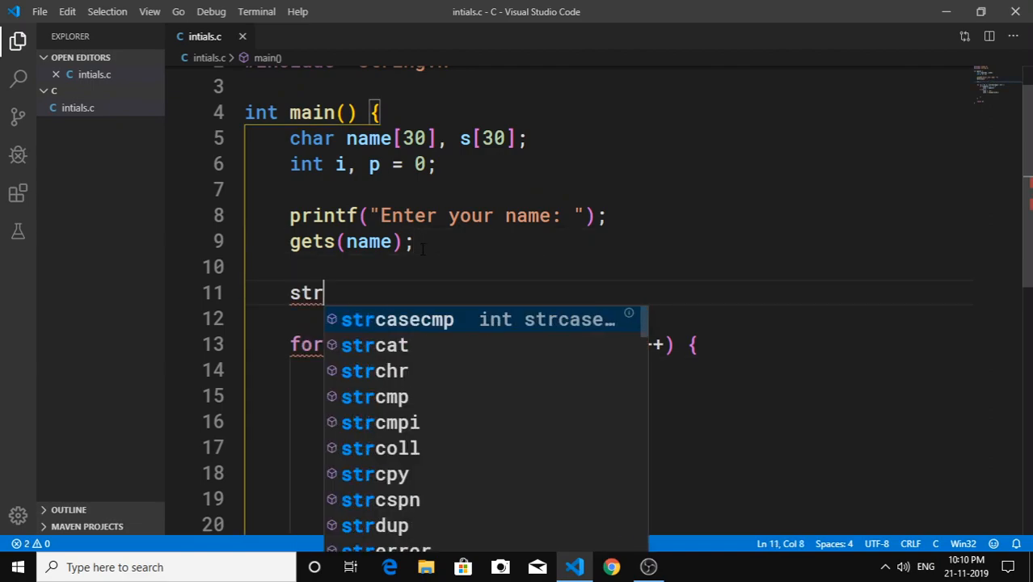
{"action": "type", "text": "cat"}
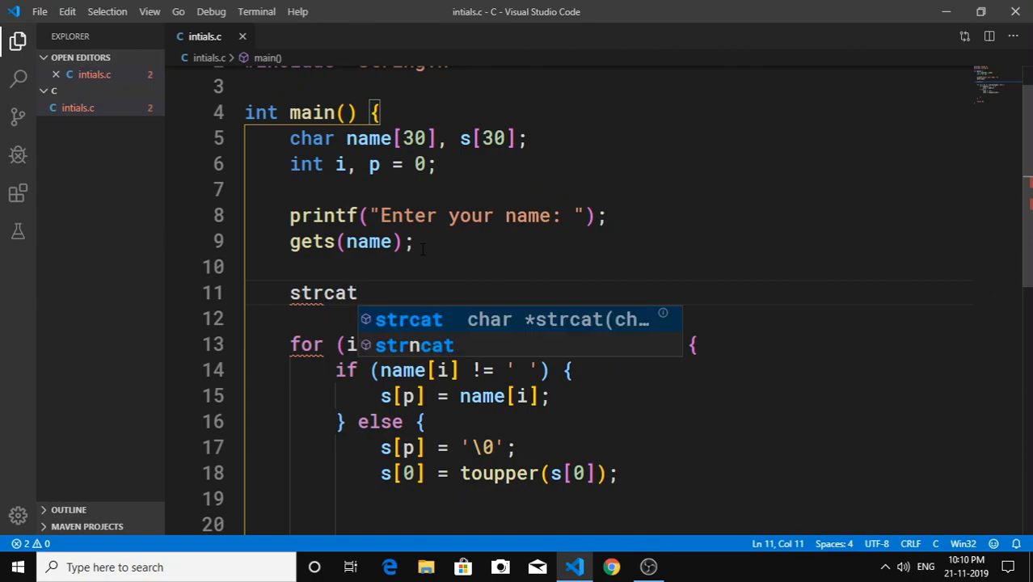
{"action": "type", "text": "(name"}
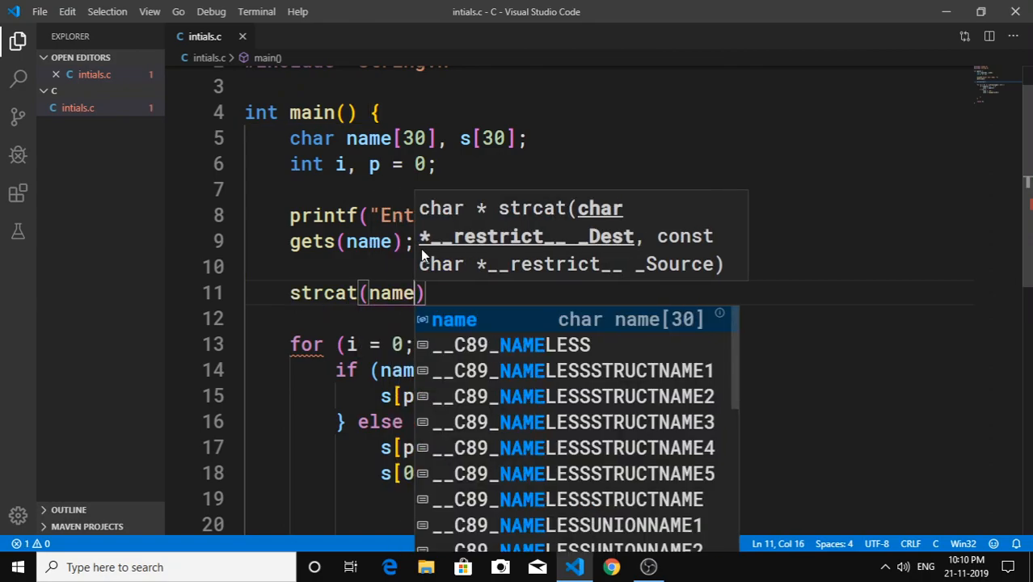
{"action": "type", "text": ", \" \""}
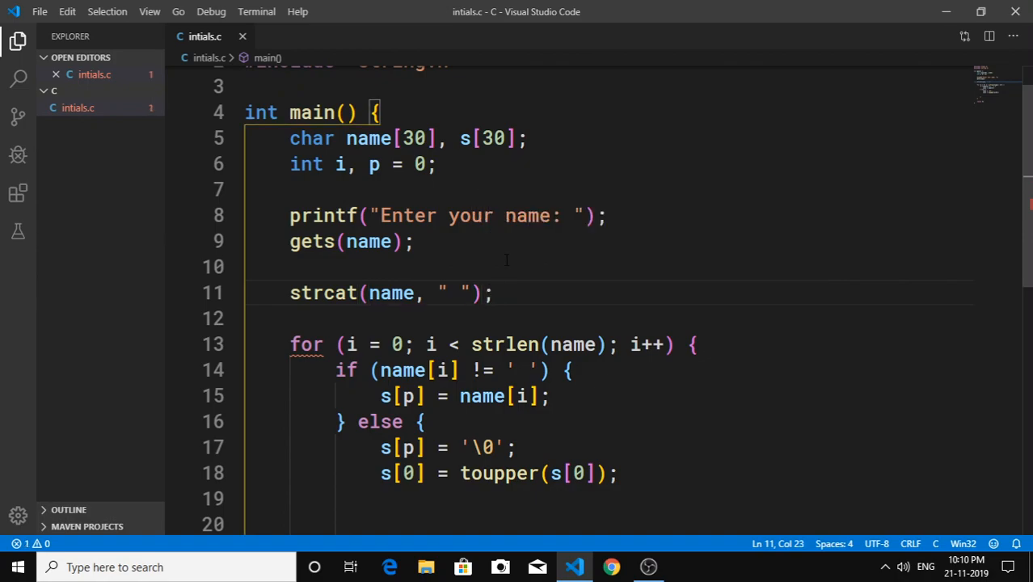
{"action": "scroll", "scroll_direction": "down", "scroll_amount": 3}
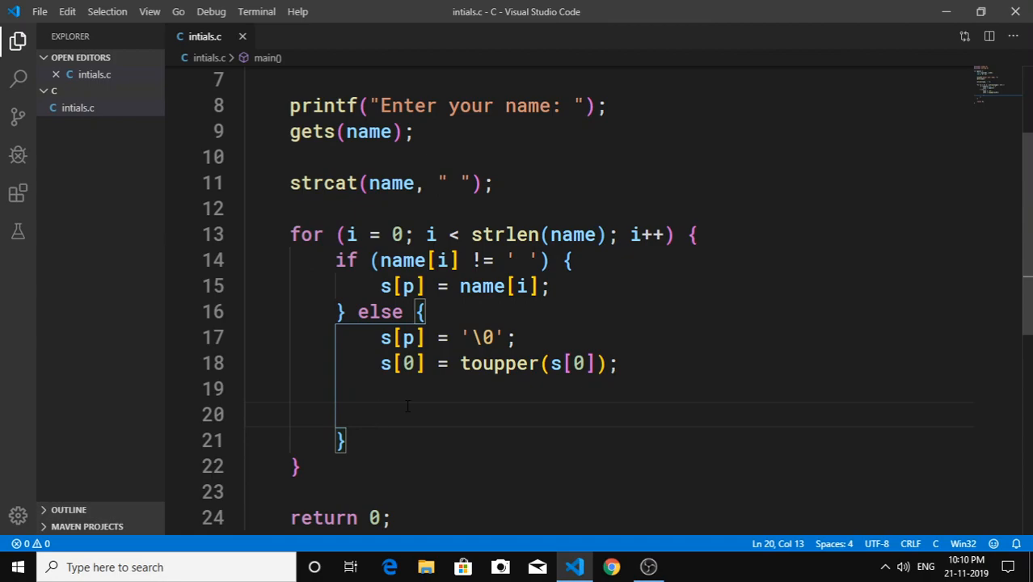
Step: In the else block, print s with "%s\n" when name[i + 1] == '\0', then add an empty else
{"action": "type", "text": "if"}
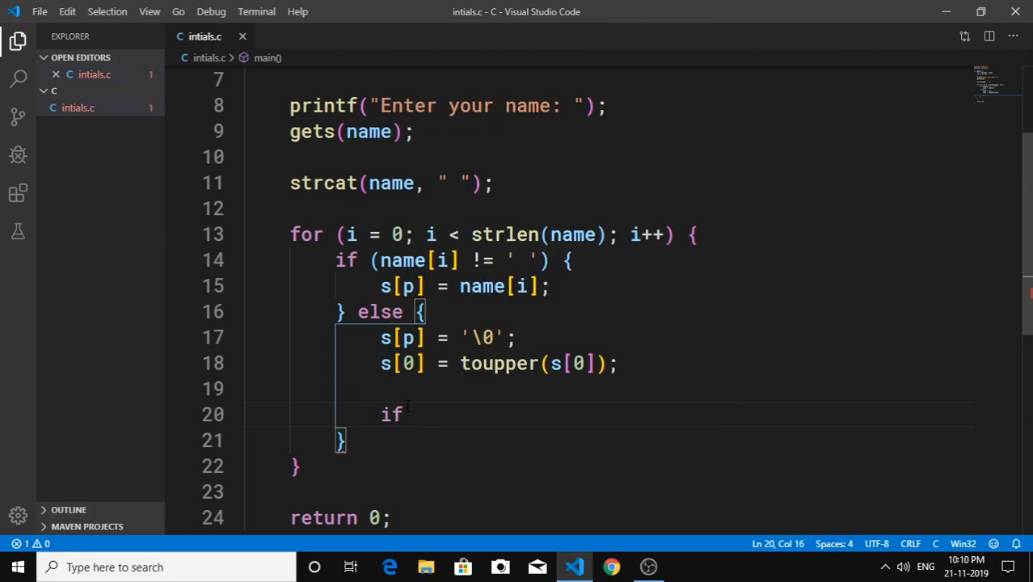
{"action": "type", "text": "("}
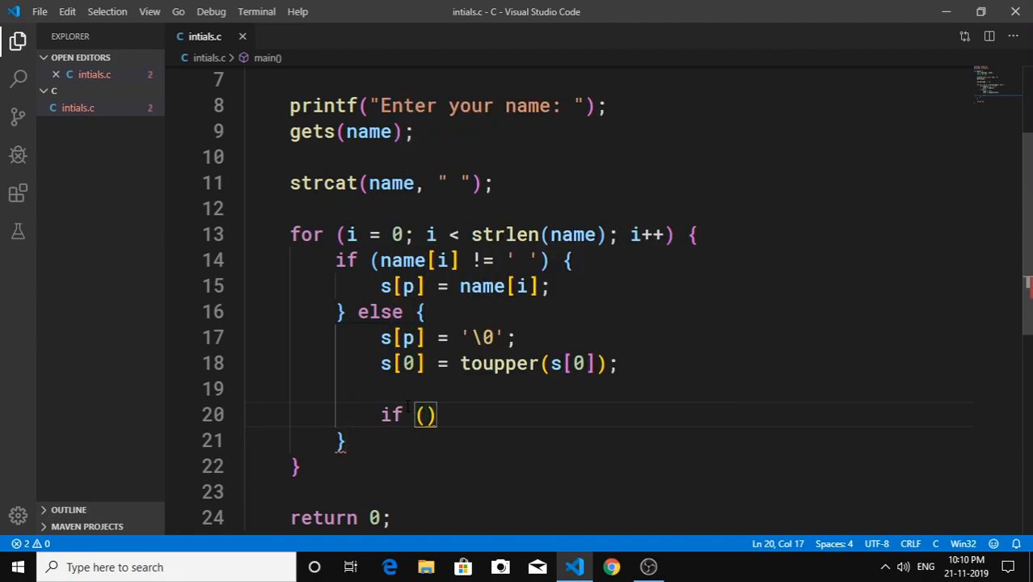
{"action": "type", "text": "name[i]"}
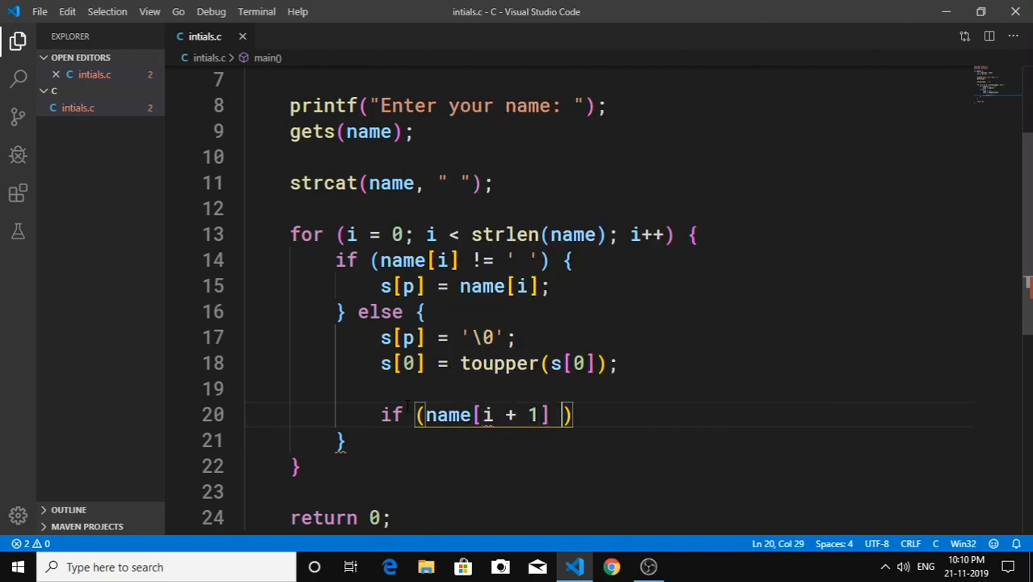
{"action": "type", "text": "== '\\'"}
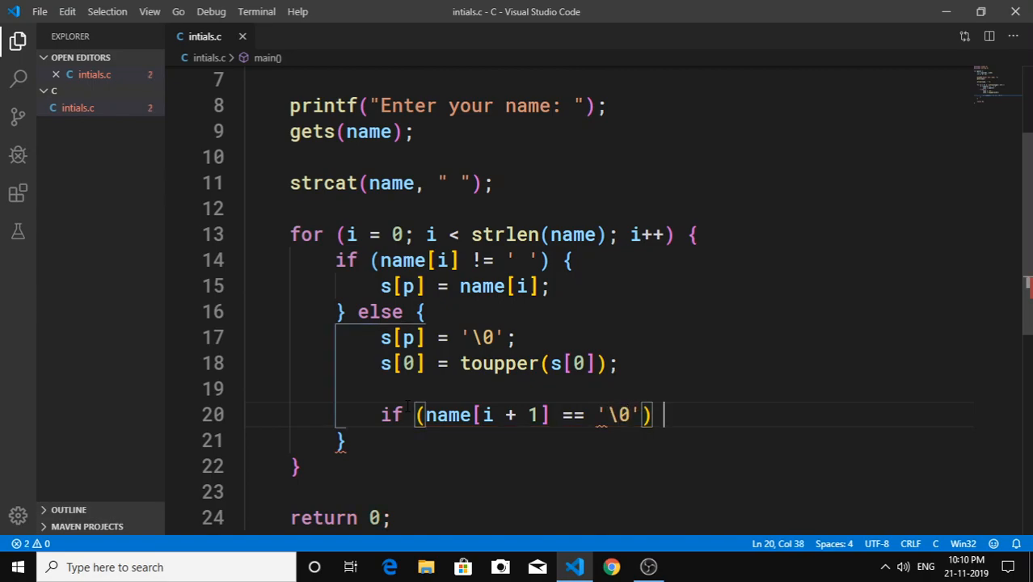
{"action": "type", "text": "printf(\"%s\\n\","}
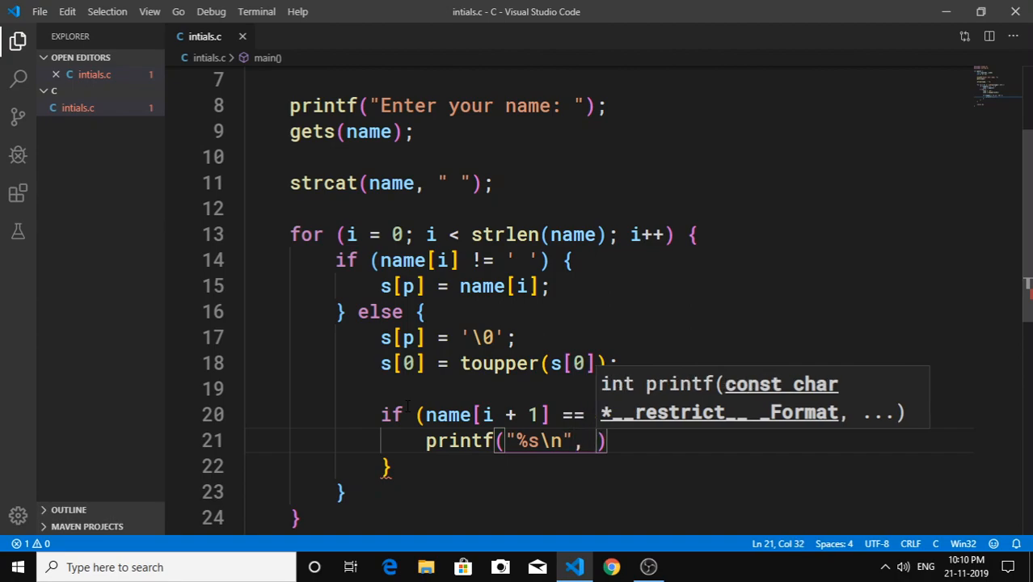
{"action": "type", "text": "s"}
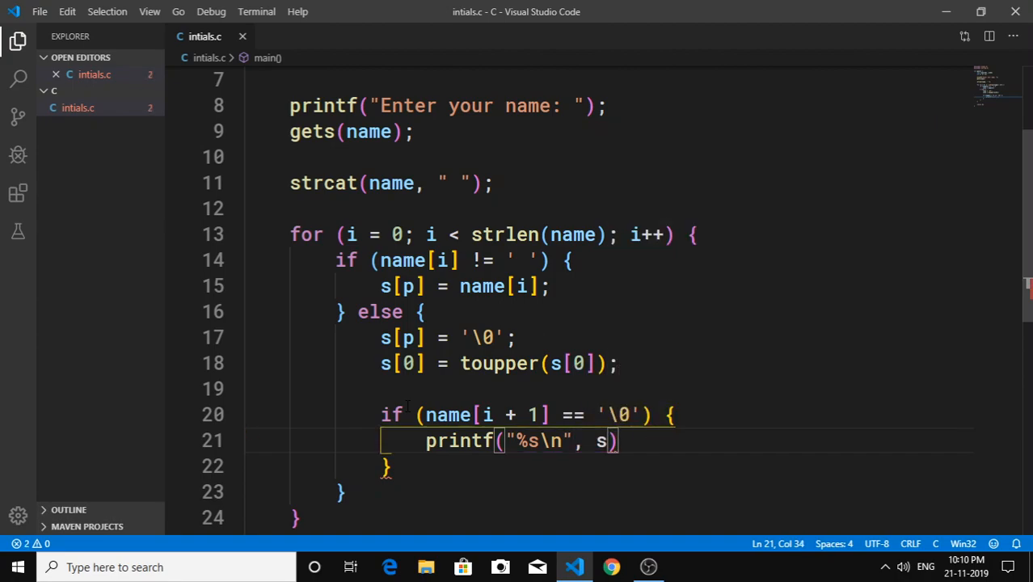
{"action": "type", "text": "e"}
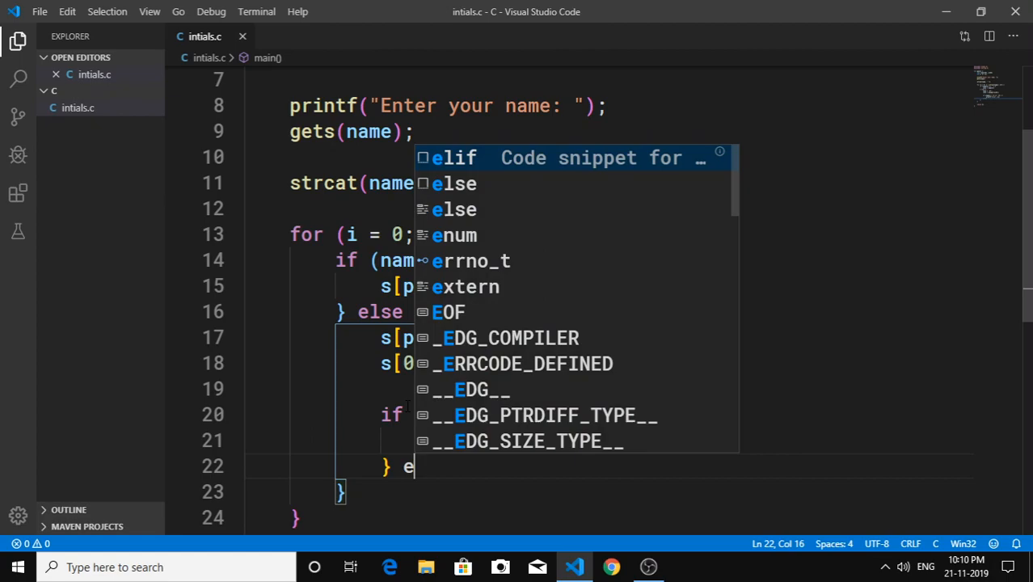
{"action": "key", "text": "Enter"}
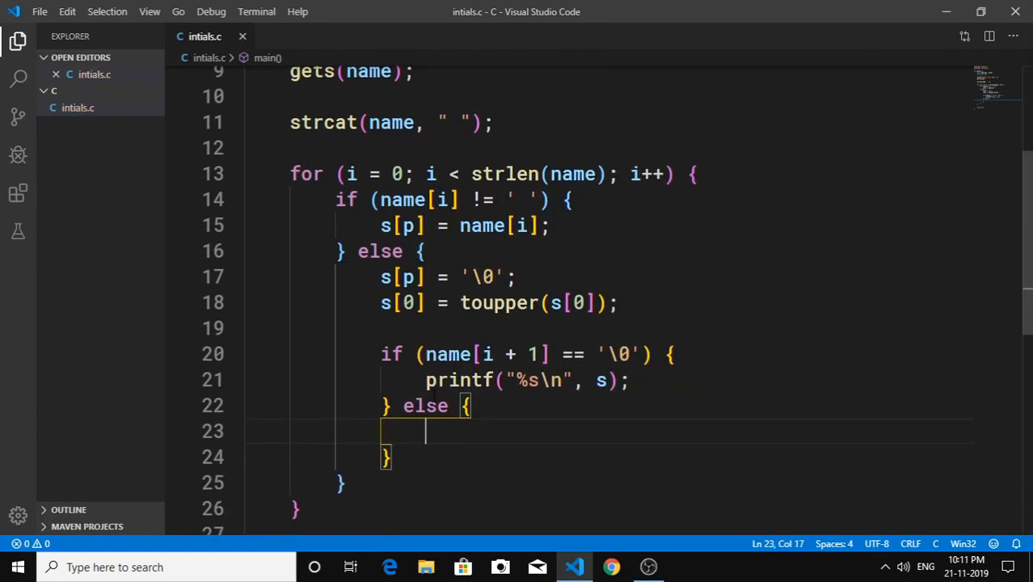
Step: Type printf("%c. ", s[0]); inside the inner else block
{"action": "type", "text": "prit"}
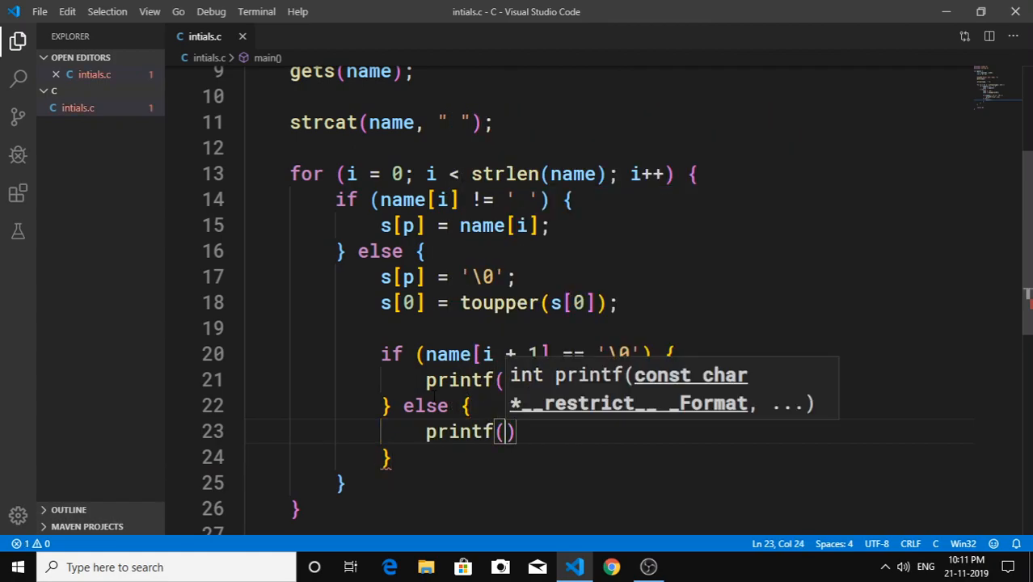
{"action": "type", "text": "\"%c\""}
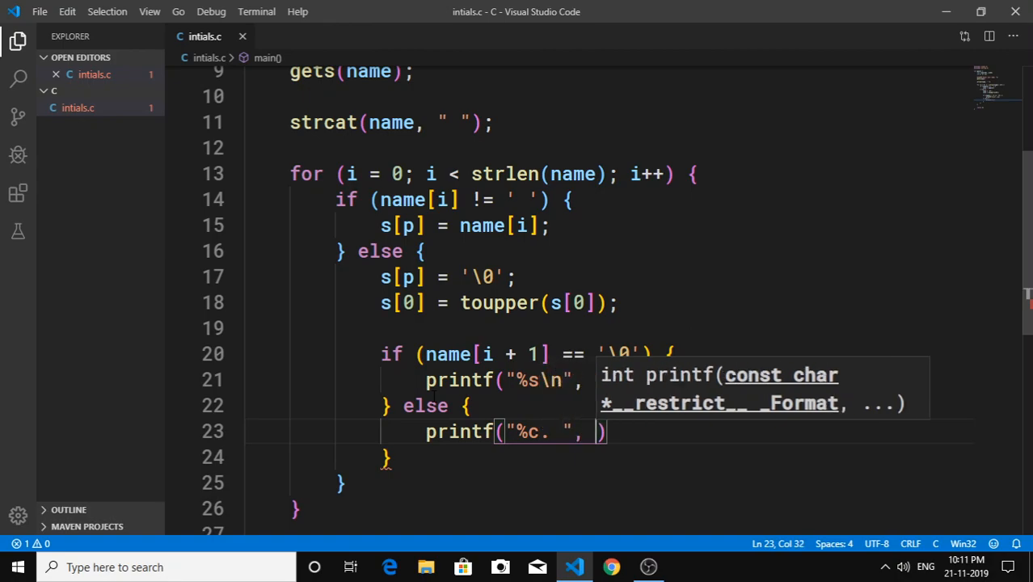
{"action": "type", "text": "s[0]"}
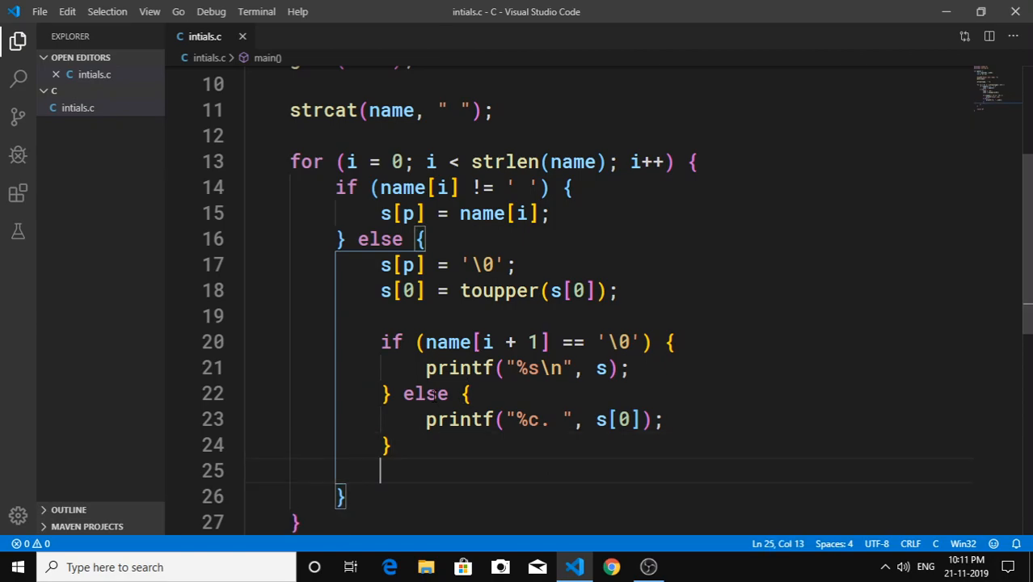
Step: Add s[0] = '\0'; and p = 0; as the else block's final lines, then scroll down
{"action": "type", "text": "s[0] ="}
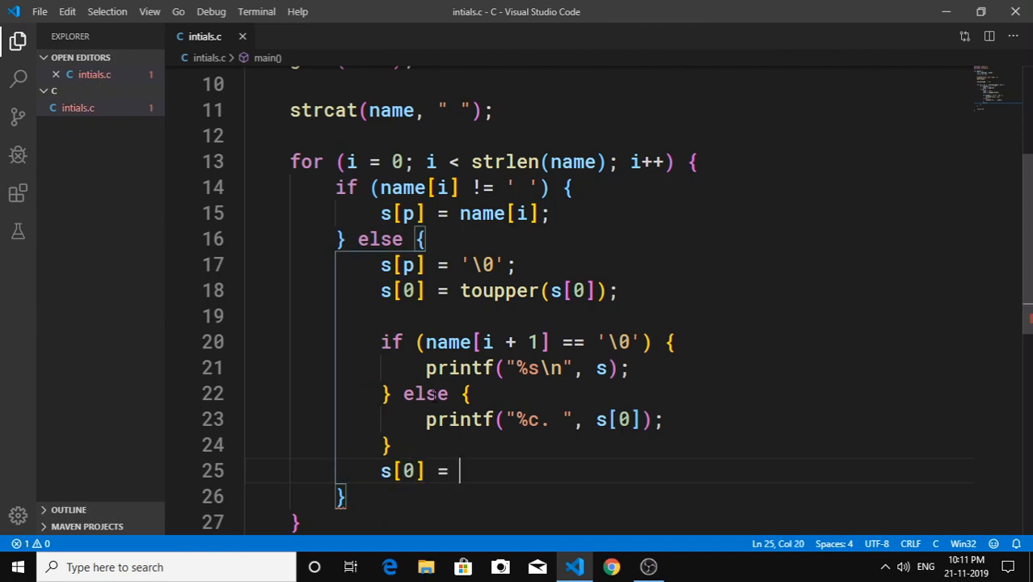
{"action": "type", "text": "'"}
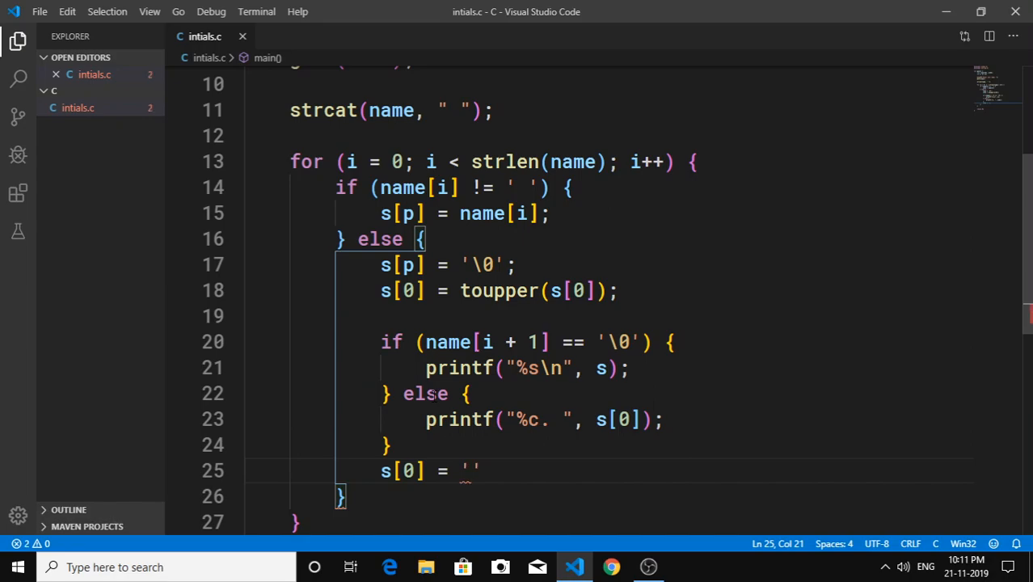
{"action": "type", "text": "\\0"}
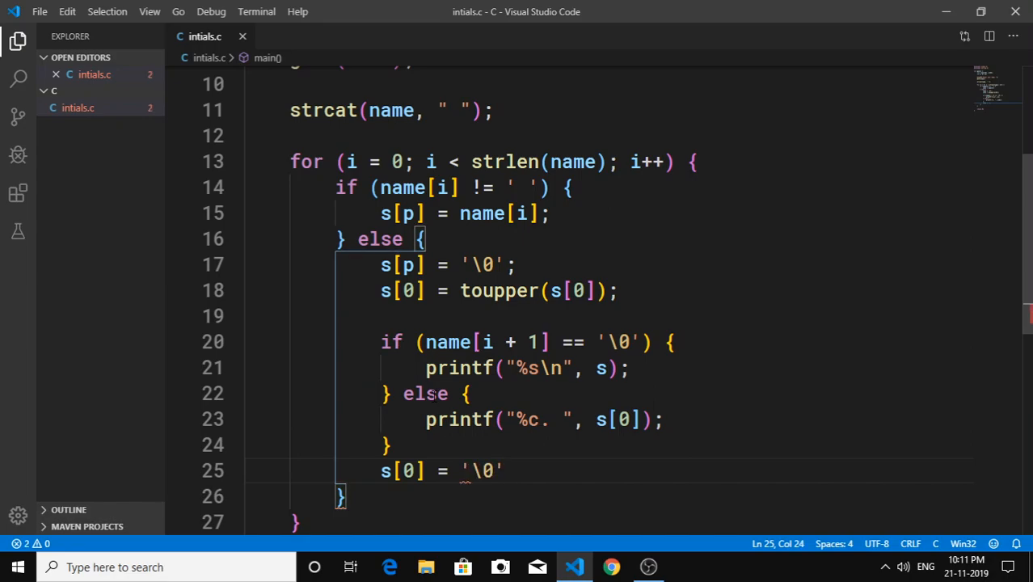
{"action": "type", "text": "p = ;"}
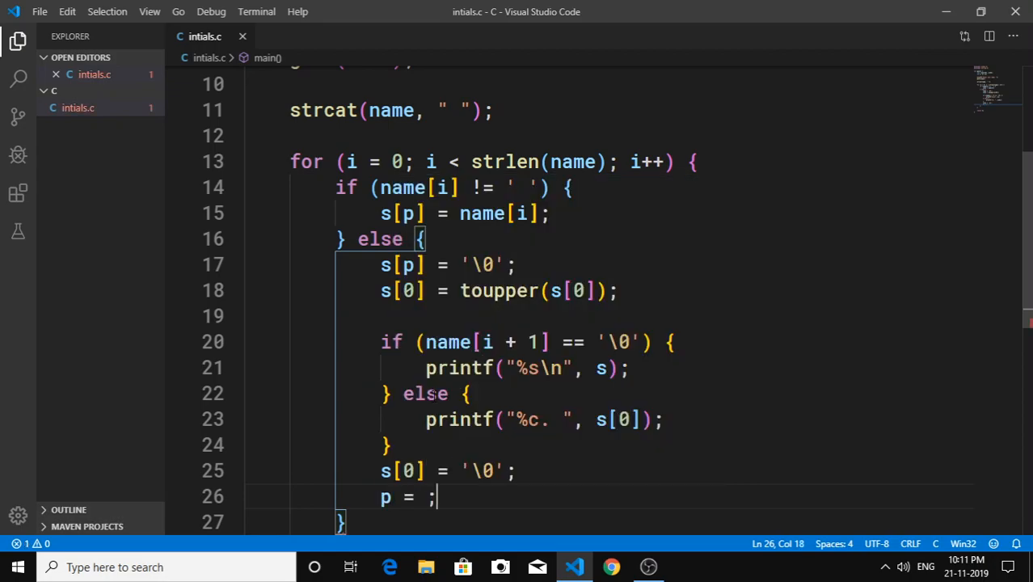
{"action": "key", "text": "Backspace"}
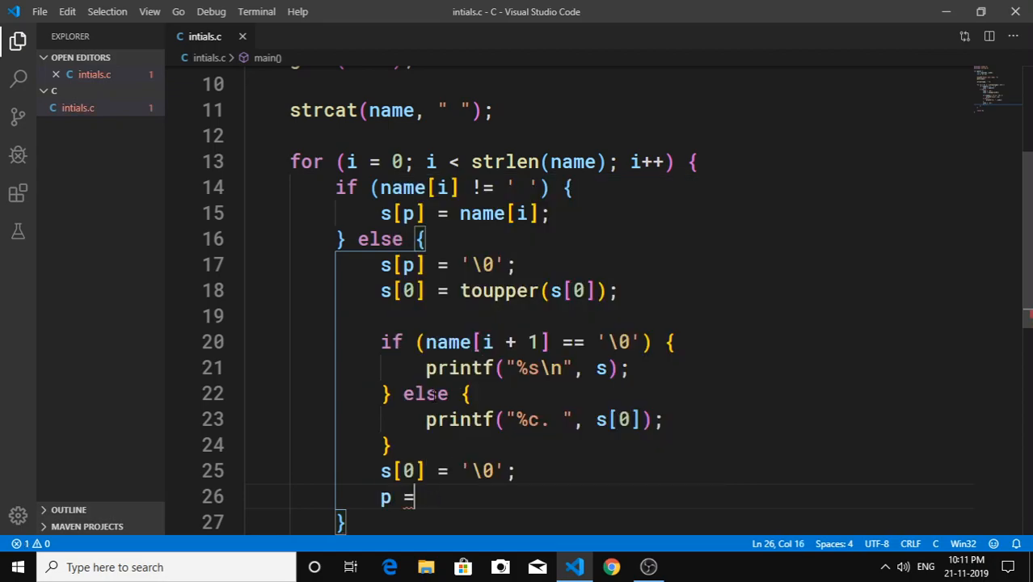
{"action": "type", "text": "0"}
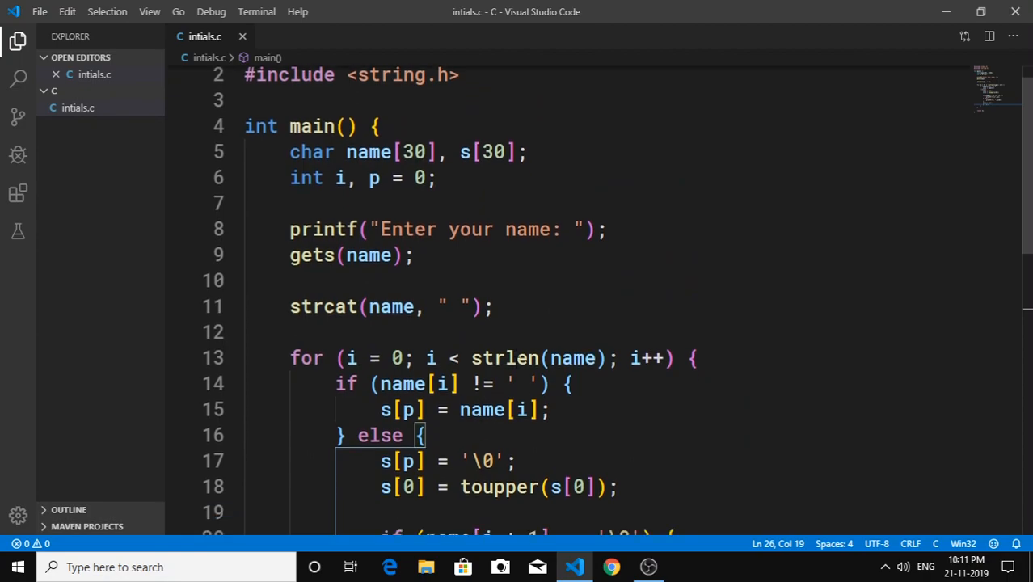
{"action": "scroll", "scroll_direction": "down", "scroll_amount": 3}
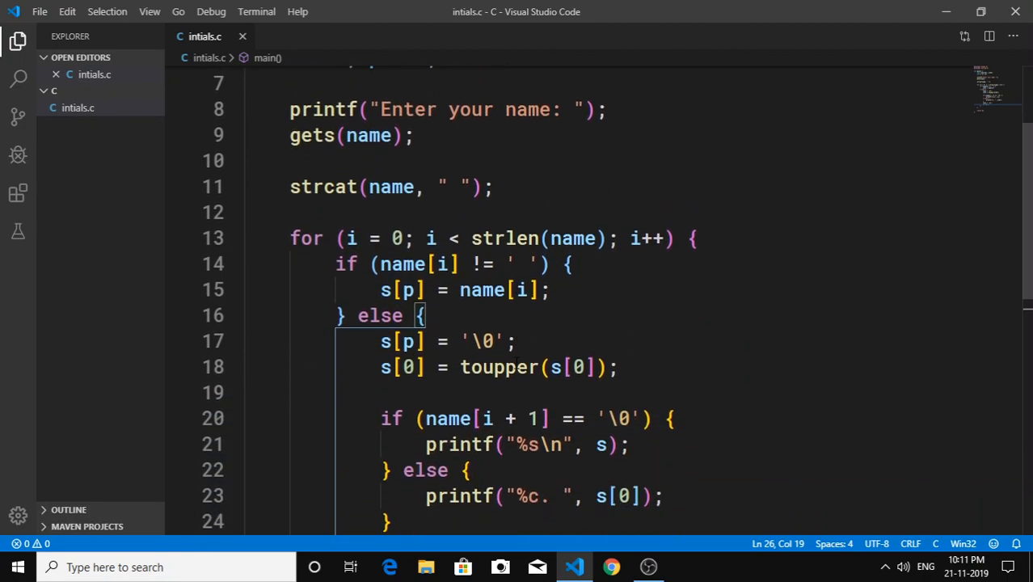
{"action": "scroll", "scroll_direction": "down", "scroll_amount": 3}
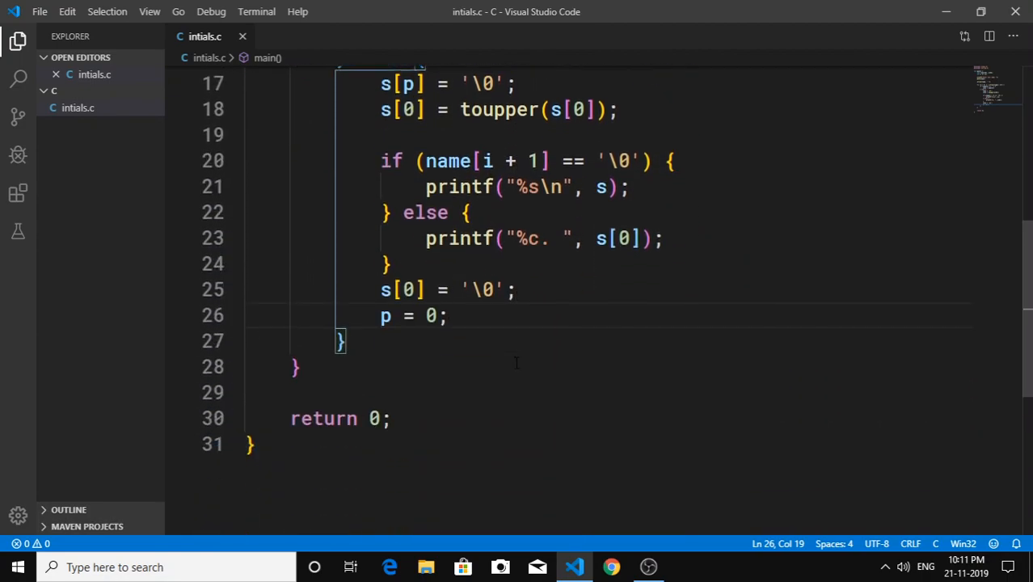
Step: Open a terminal, clear it, and compile intials.c with gcc
{"action": "key", "text": "ctrl+`"}
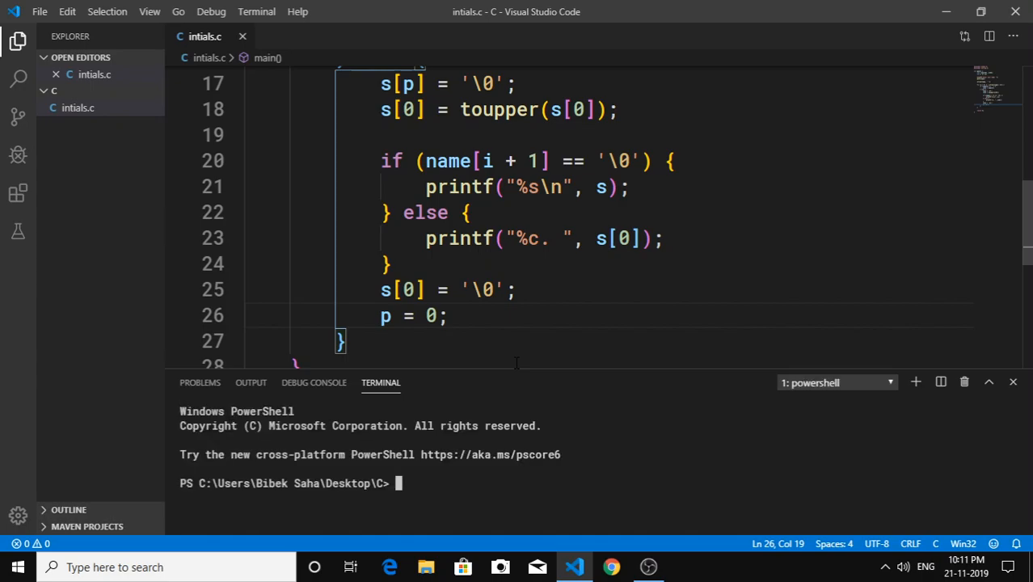
{"action": "type", "text": "clear"}
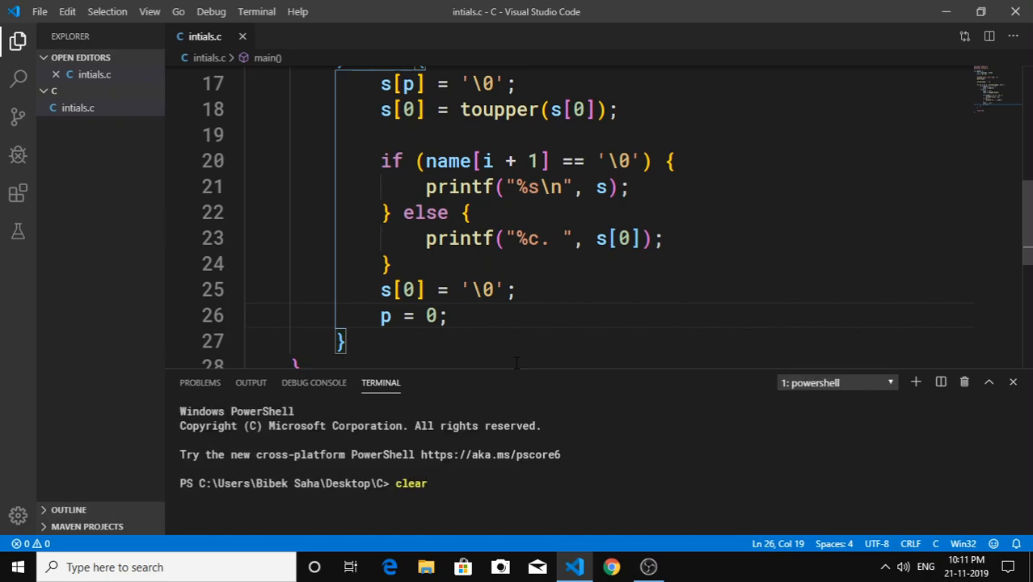
{"action": "type", "text": "gcc i"}
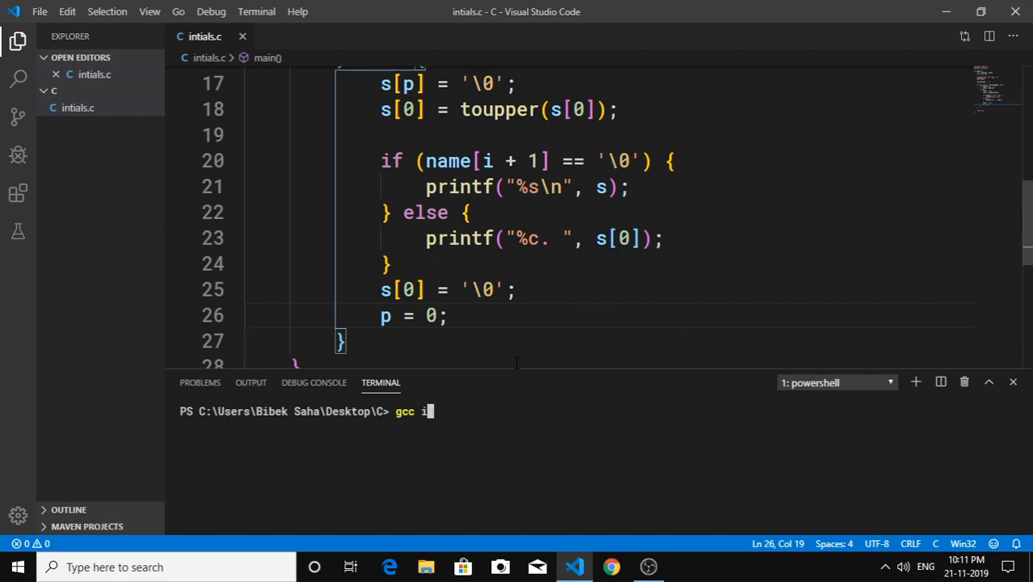
{"action": "type", "text": "ntia"}
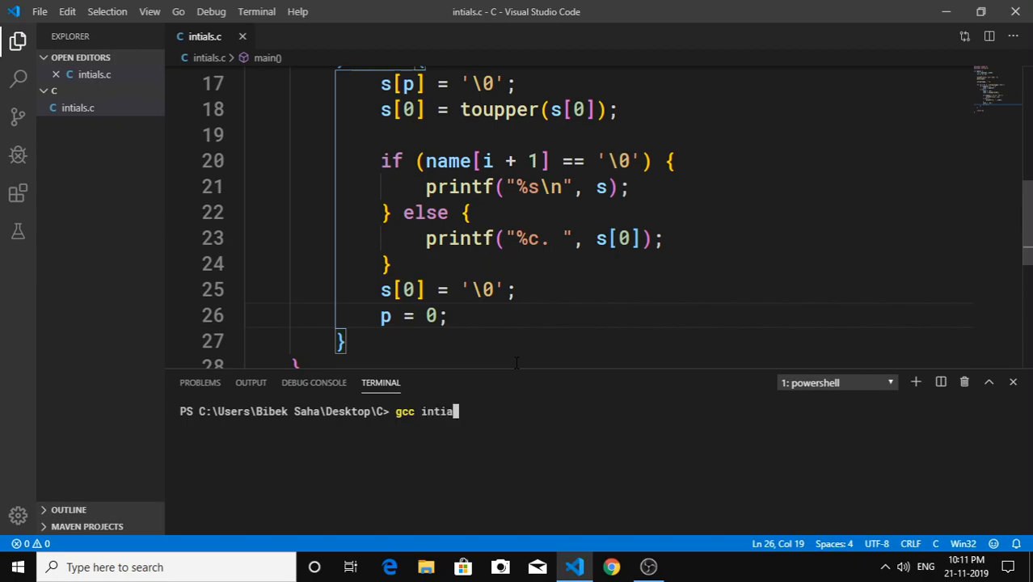
{"action": "key", "text": "Enter"}
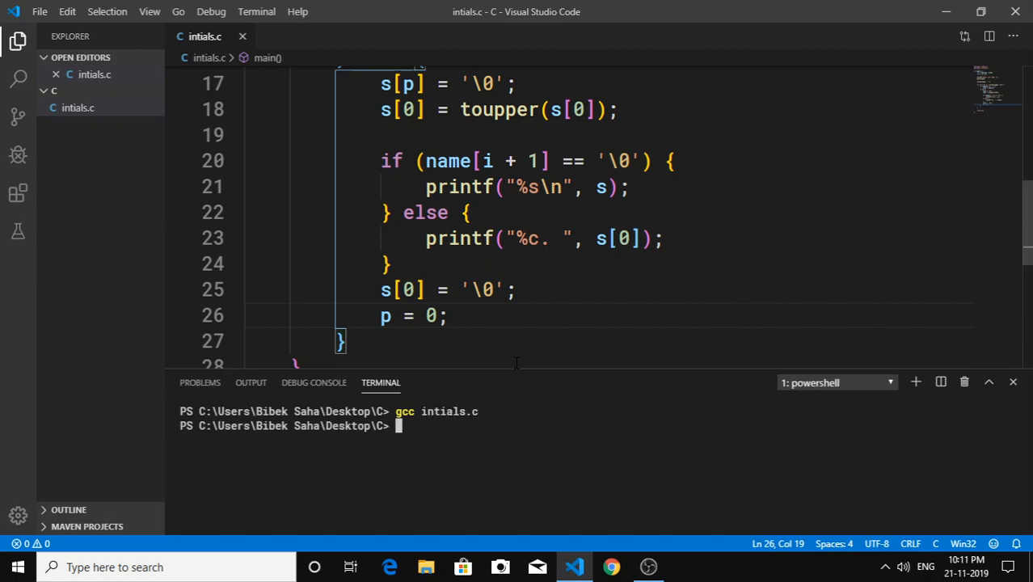
Step: Run ./a and enter a full name, which prints only stray dots
{"action": "type", "text": "./a"}
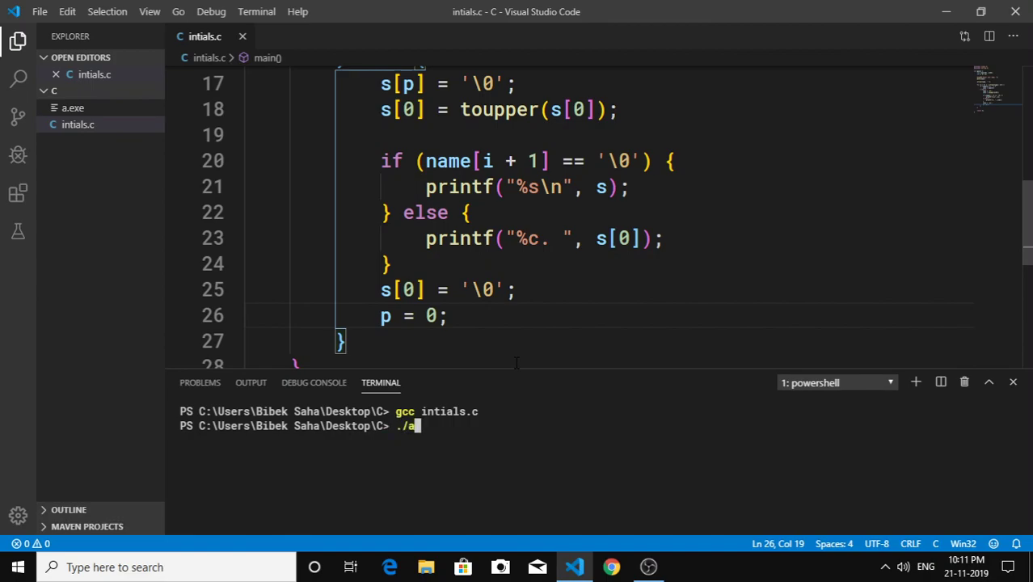
{"action": "type", "text": "paul thomas"}
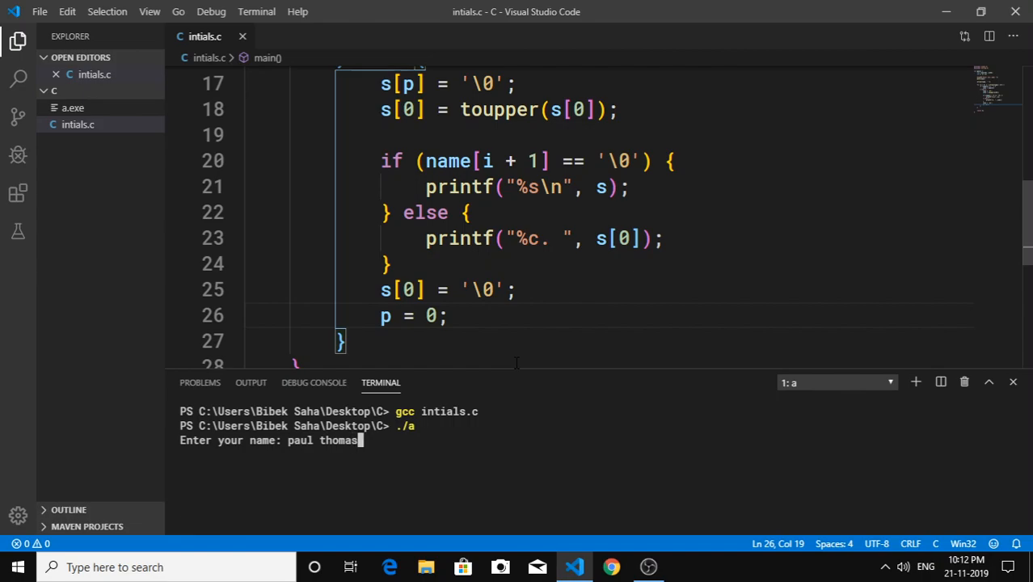
{"action": "type", "text": "anderson"}
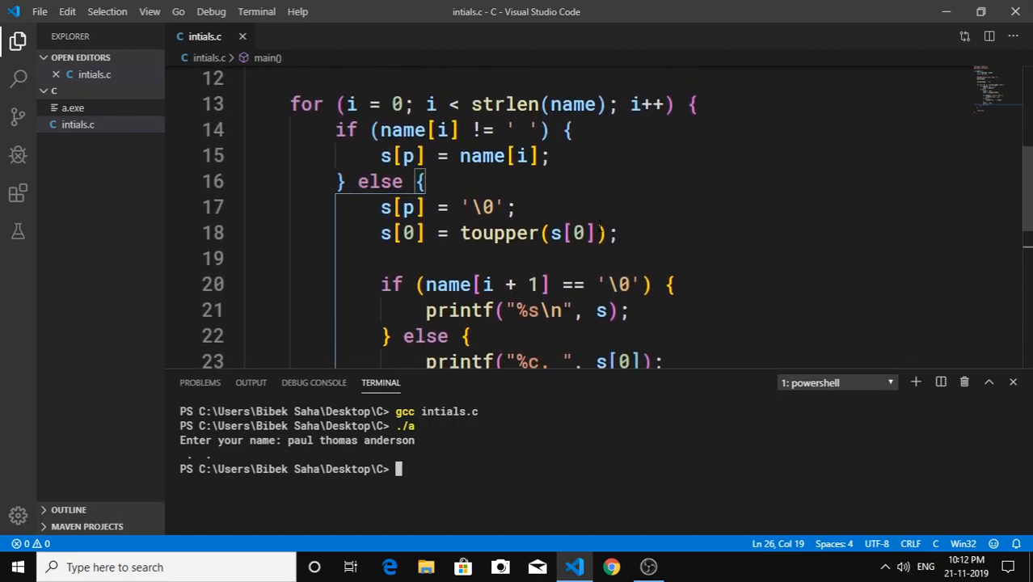
Step: Add p++; after s[p] = name[i];, then rerun ./a and enter full names
{"action": "left_click", "coordinate": [556, 155]}
{"action": "type", "text": "cl"}
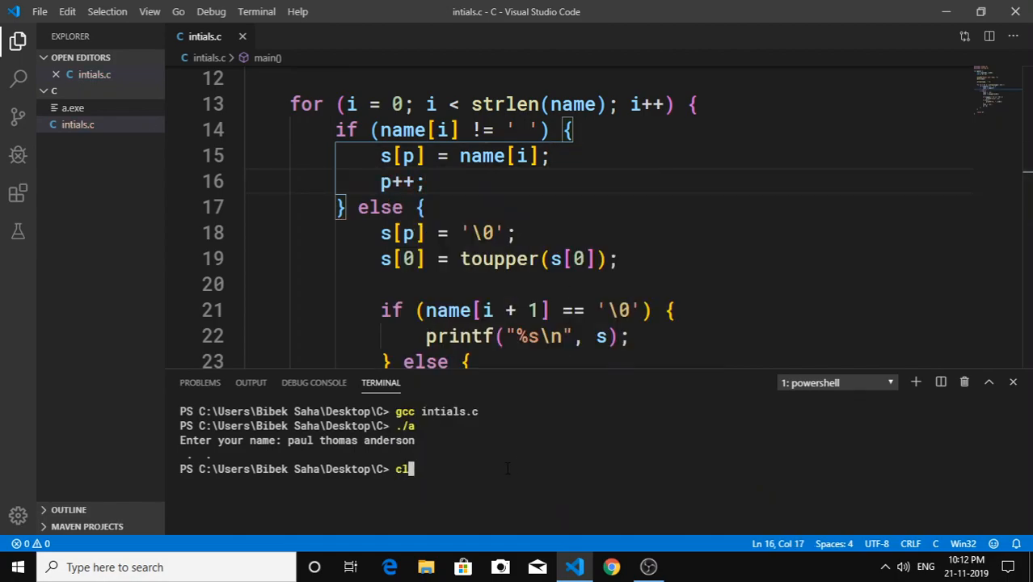
{"action": "type", "text": "gcc intials.c"}
{"action": "key", "text": "Enter"}
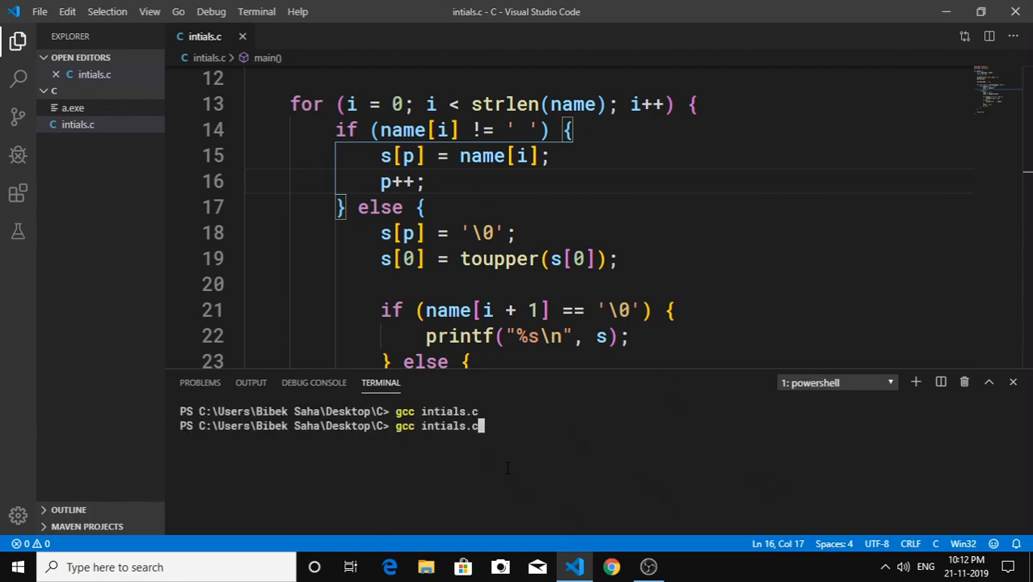
{"action": "type", "text": "./a"}
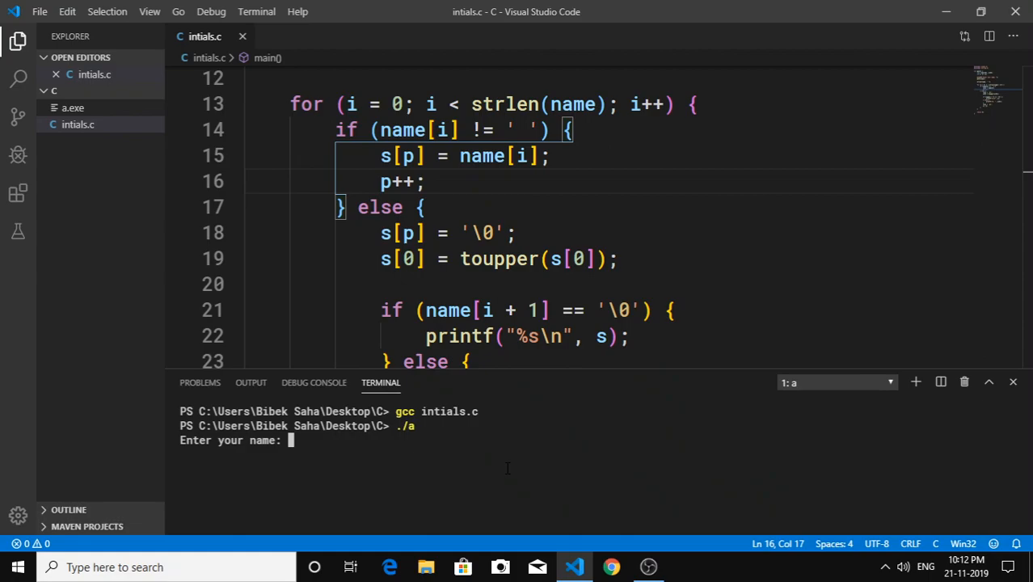
{"action": "type", "text": "paul thomas and"}
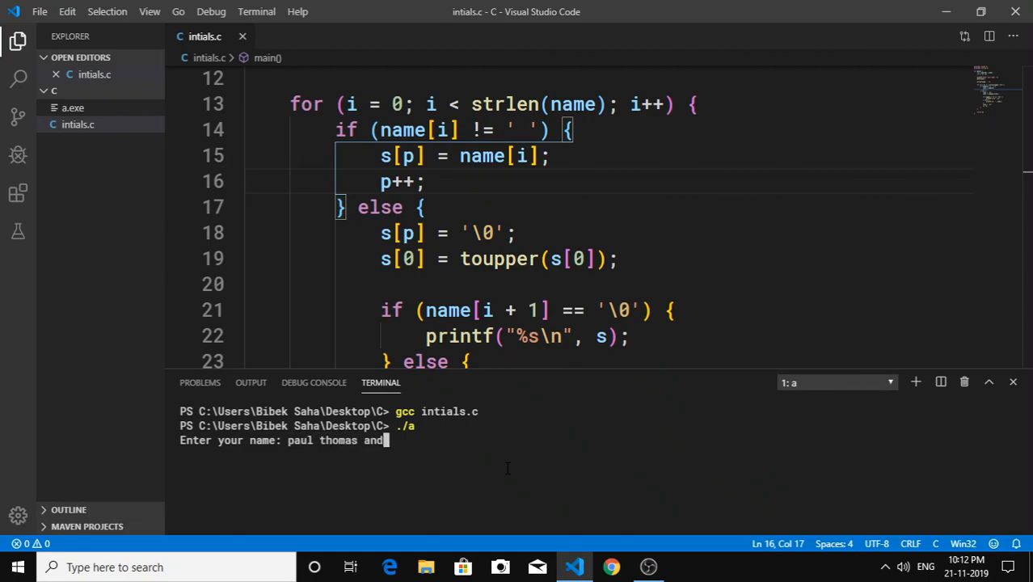
{"action": "type", "text": "erson"}
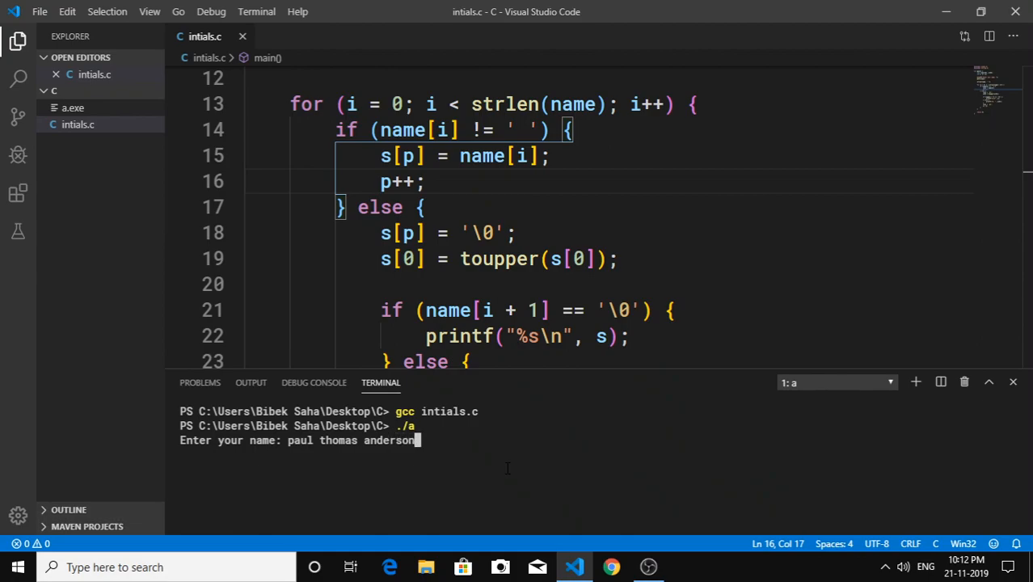
{"action": "key", "text": "Enter"}
{"action": "type", "text": "./a"}
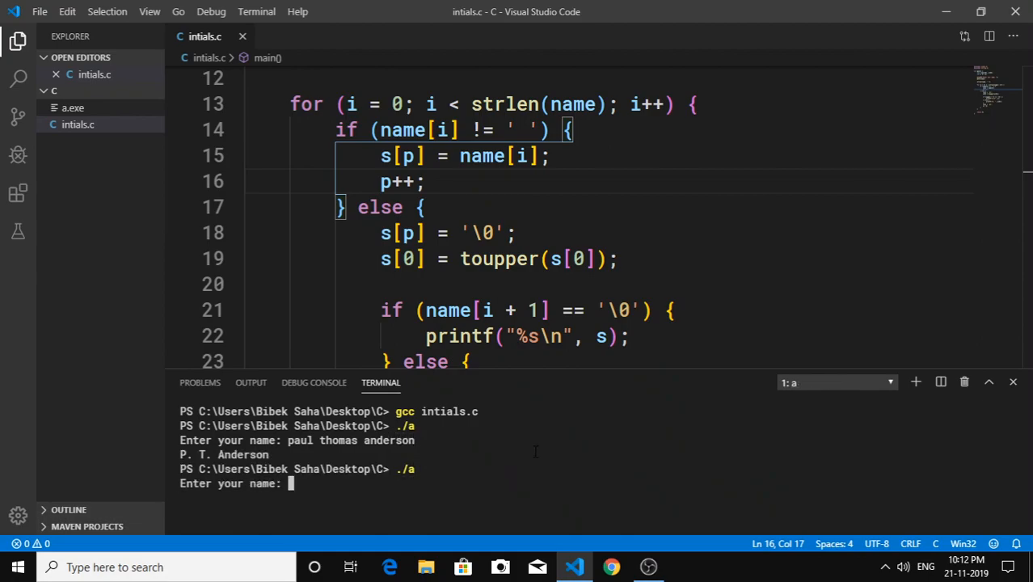
{"action": "type", "text": "bibek"}
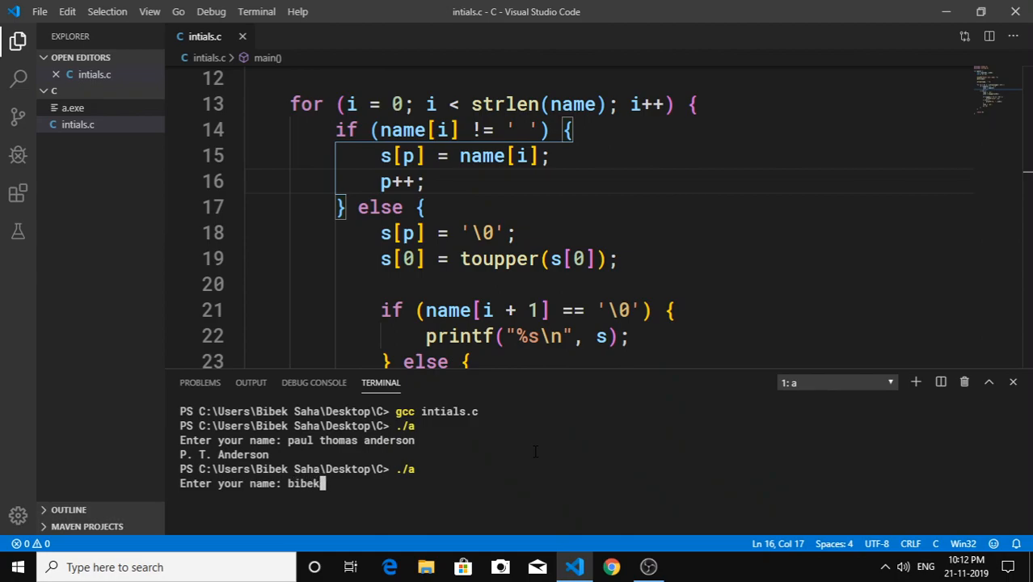
{"action": "type", "text": "saha"}
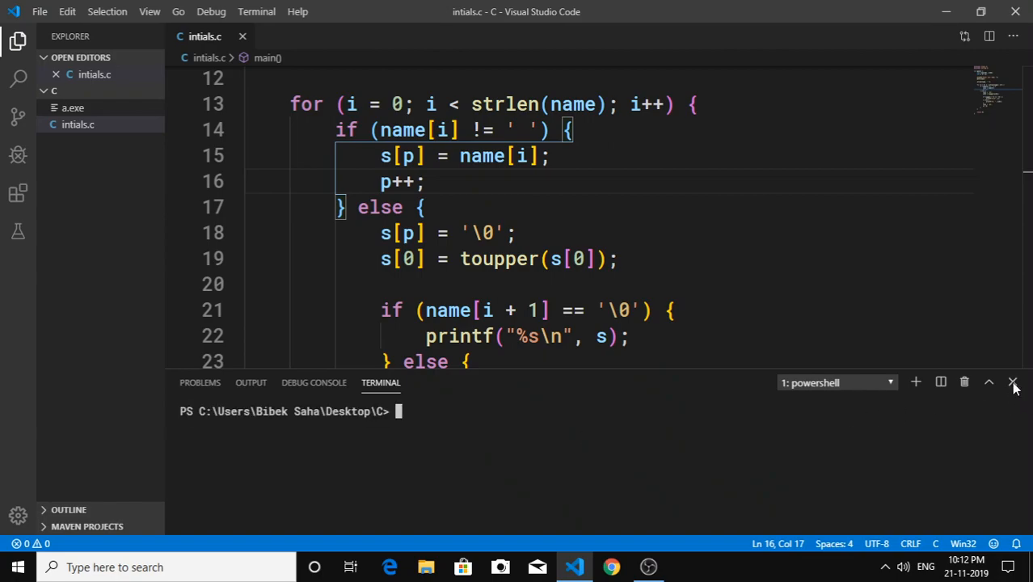
Step: Close the terminal panel and scroll through the finished intials.c
{"action": "left_click", "coordinate": [1013, 381]}
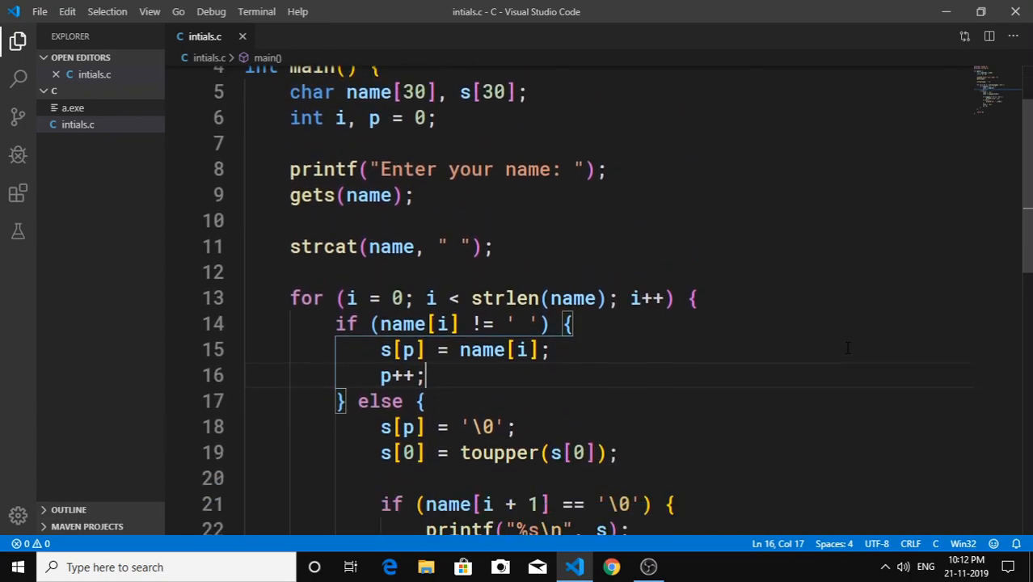
{"action": "scroll", "scroll_direction": "down", "scroll_amount": 3}
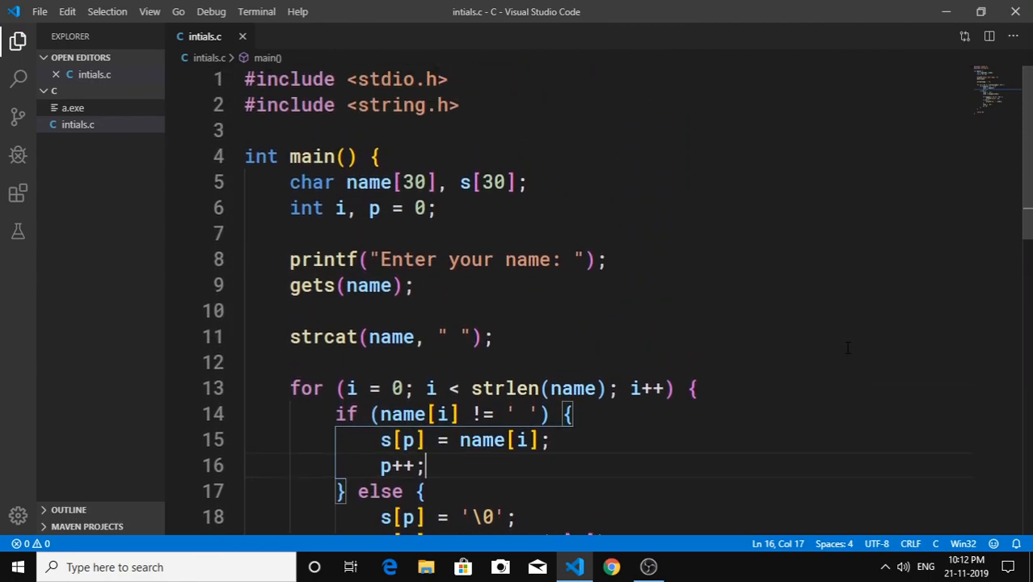
{"action": "mouse_move", "coordinate": [703, 515]}
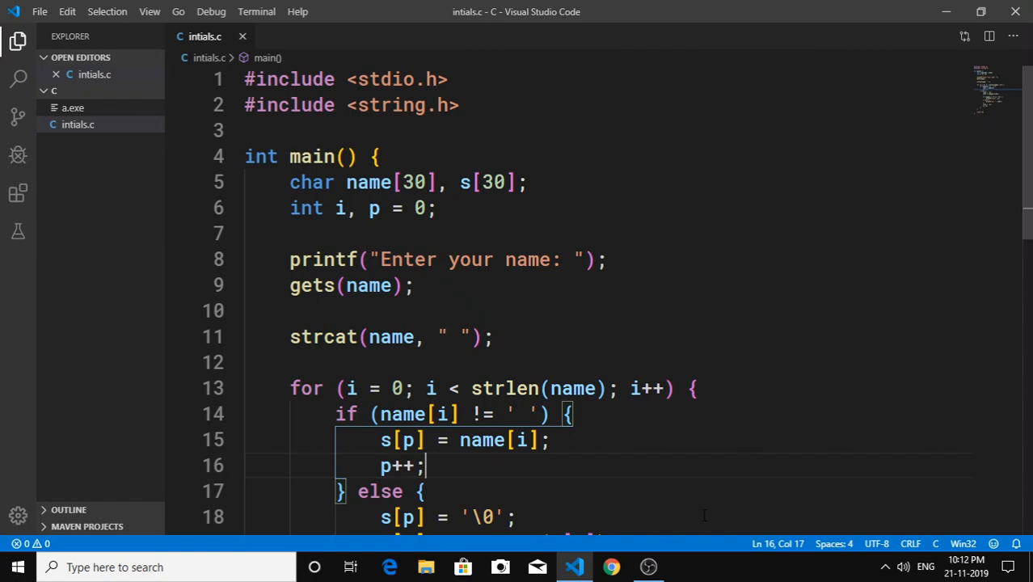